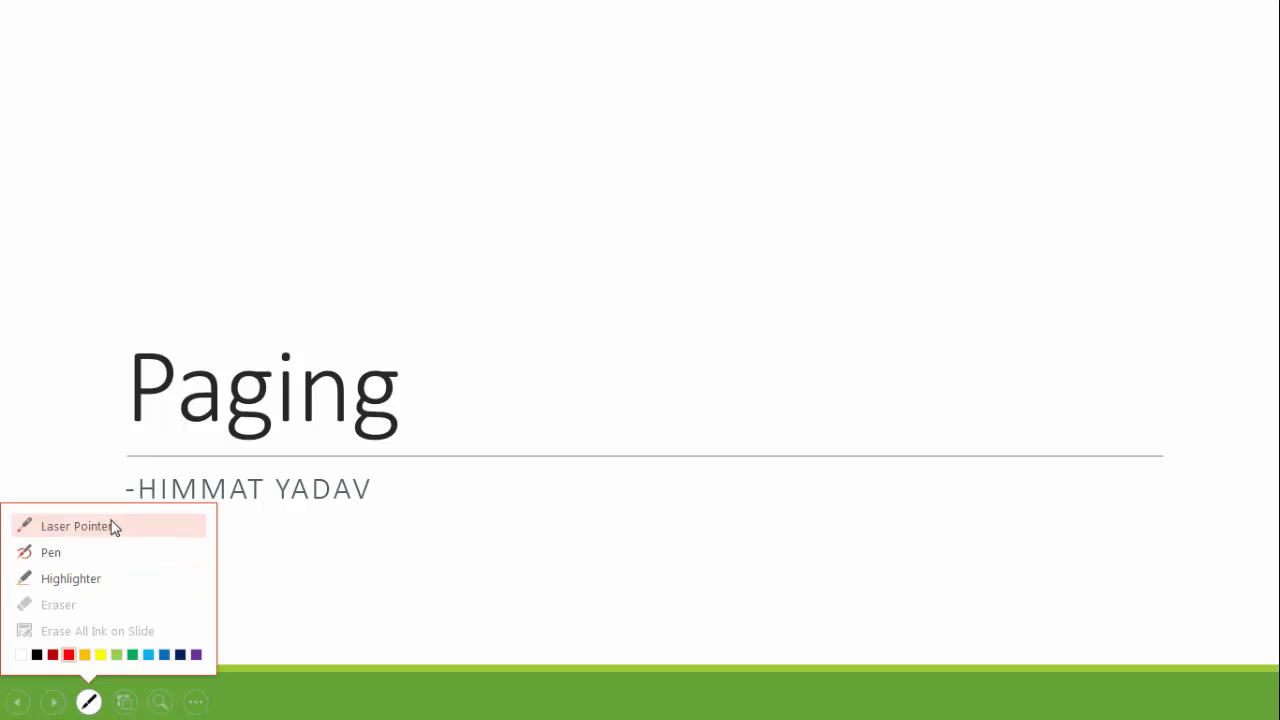
# Step: Switch on the laser pointer from the presenter toolbar on the Paging title slide
pyautogui.click(75, 526)
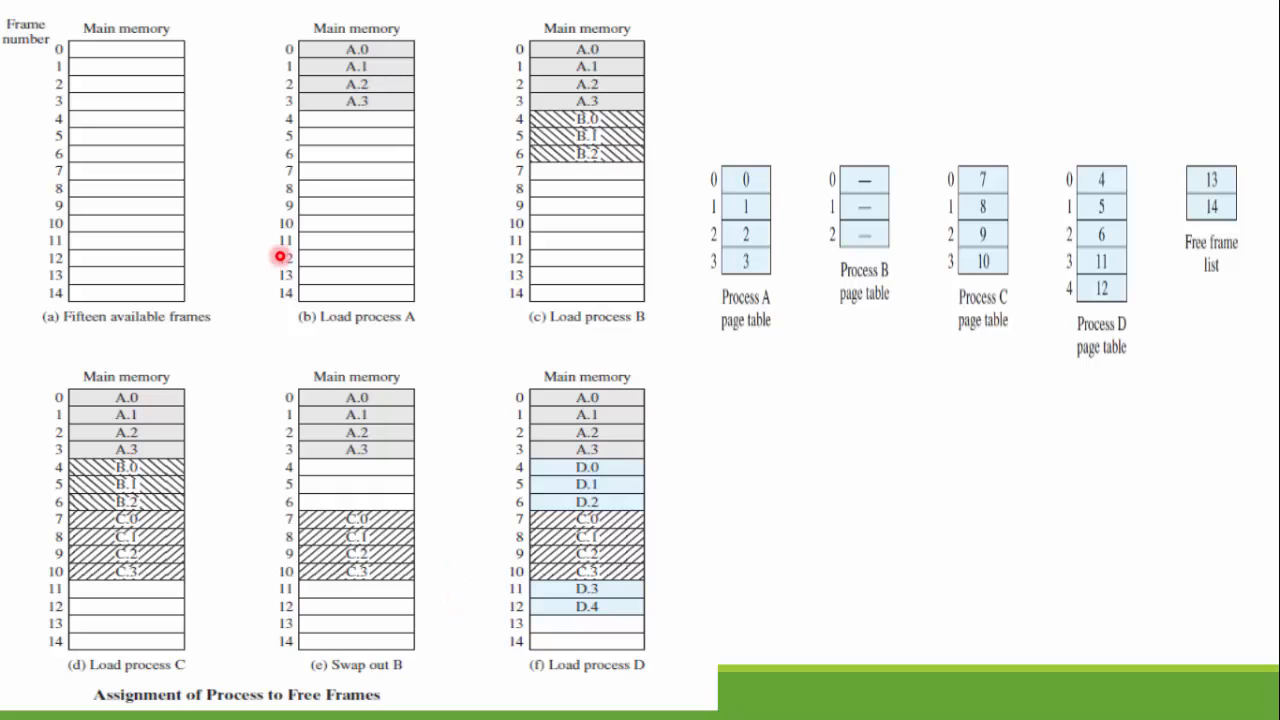
pyautogui.moveTo(91, 343)
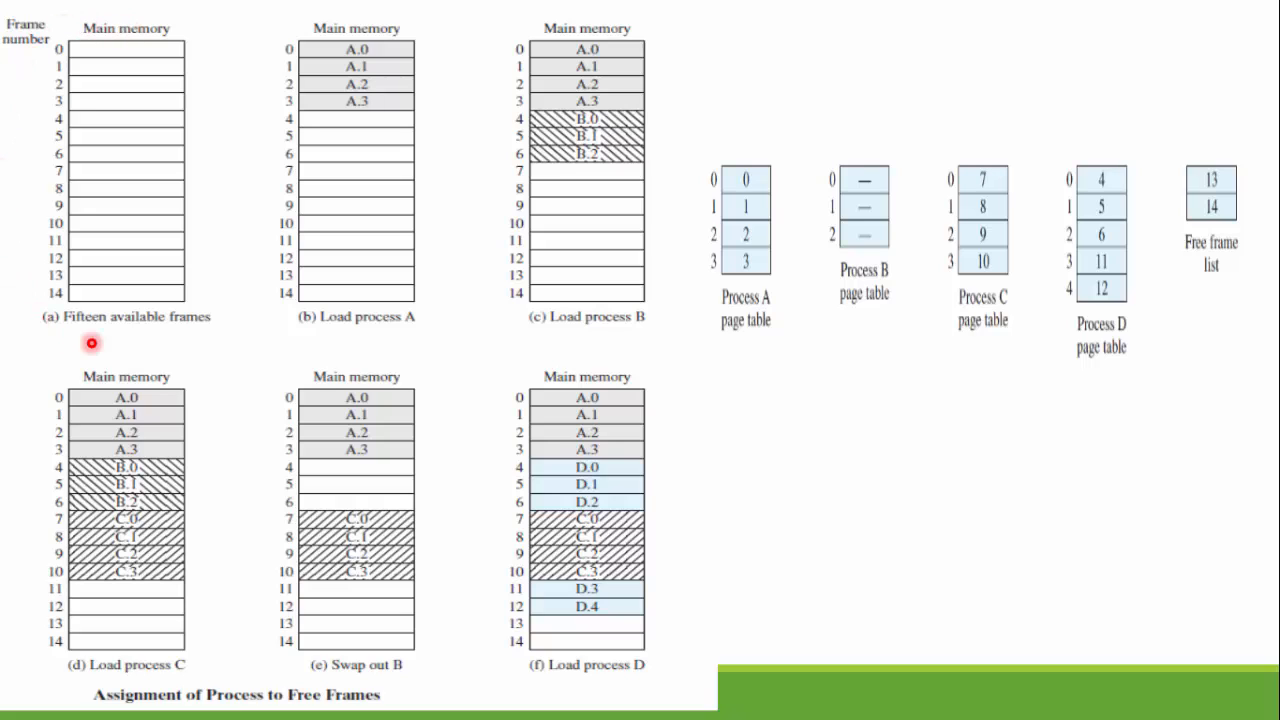
pyautogui.moveTo(108, 48)
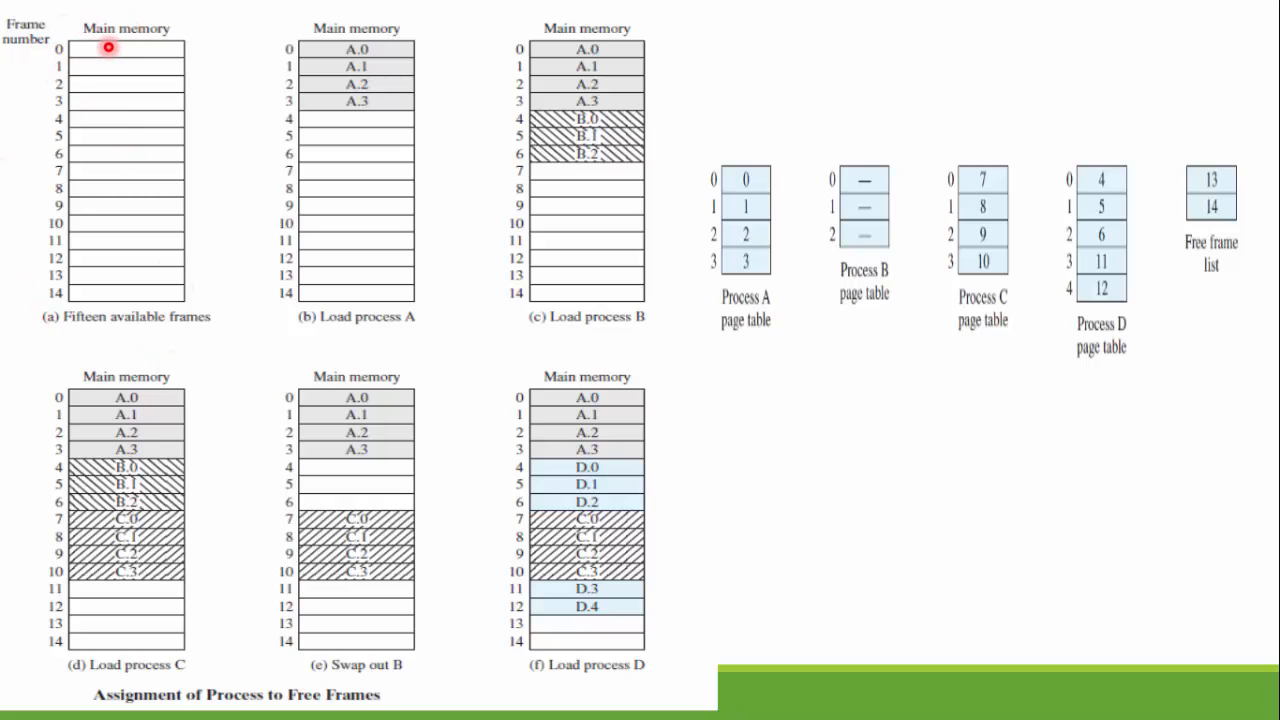
pyautogui.moveTo(139, 87)
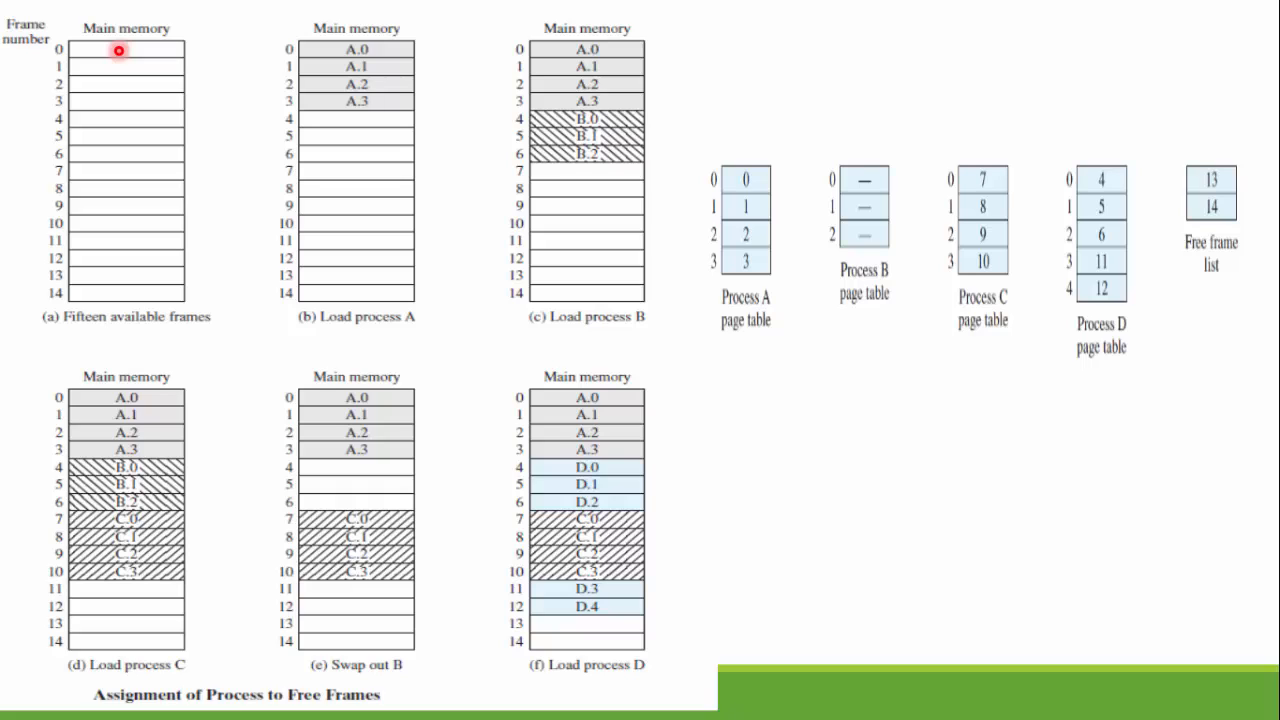
pyautogui.moveTo(321, 22)
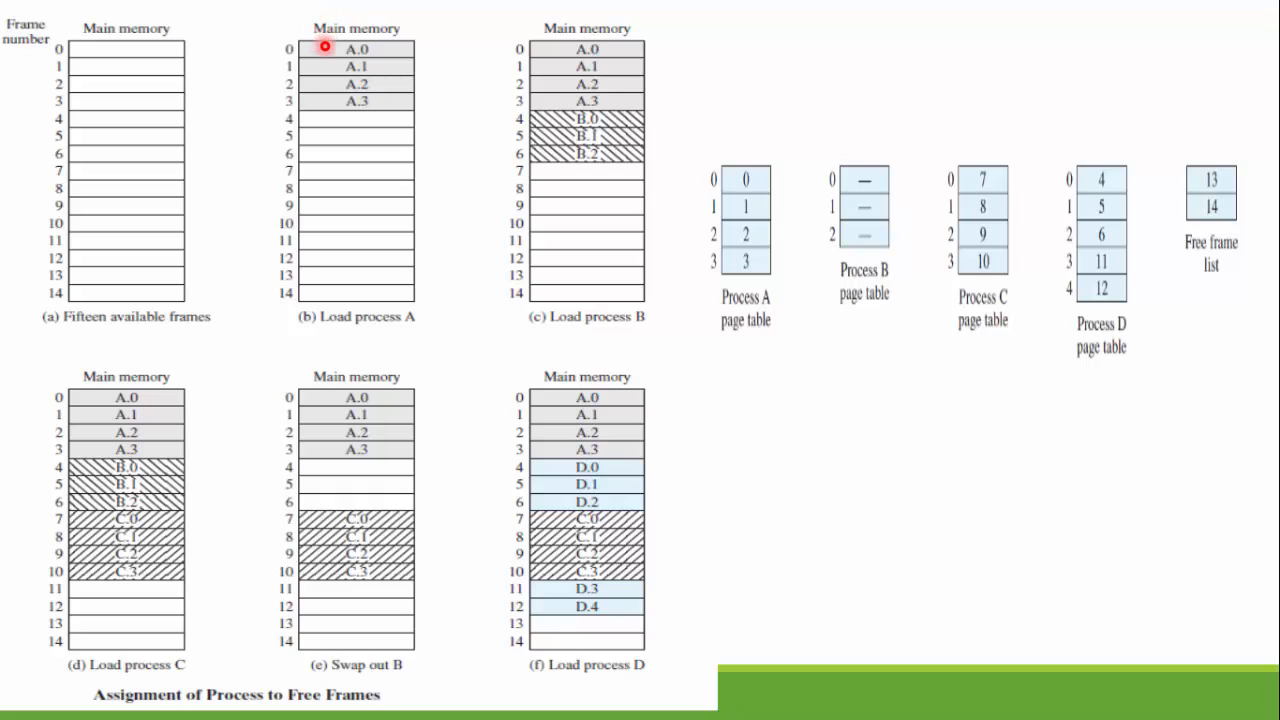
pyautogui.moveTo(315, 17)
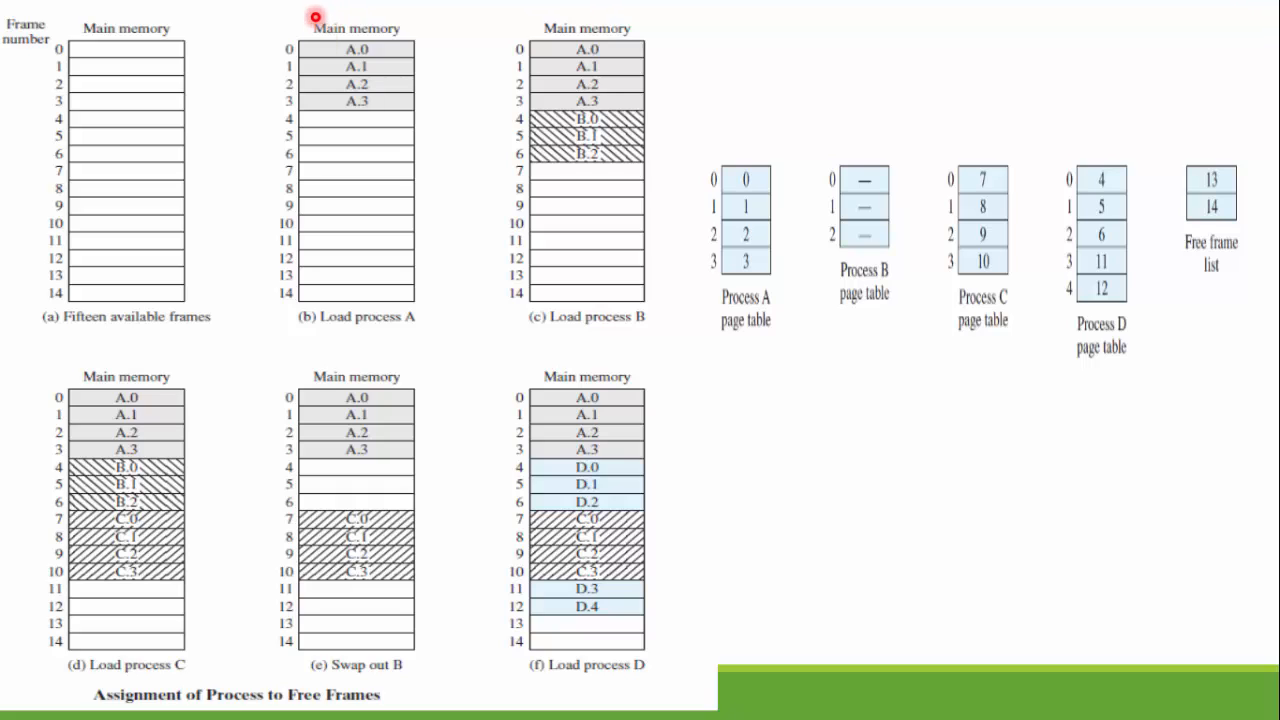
pyautogui.moveTo(244, 43)
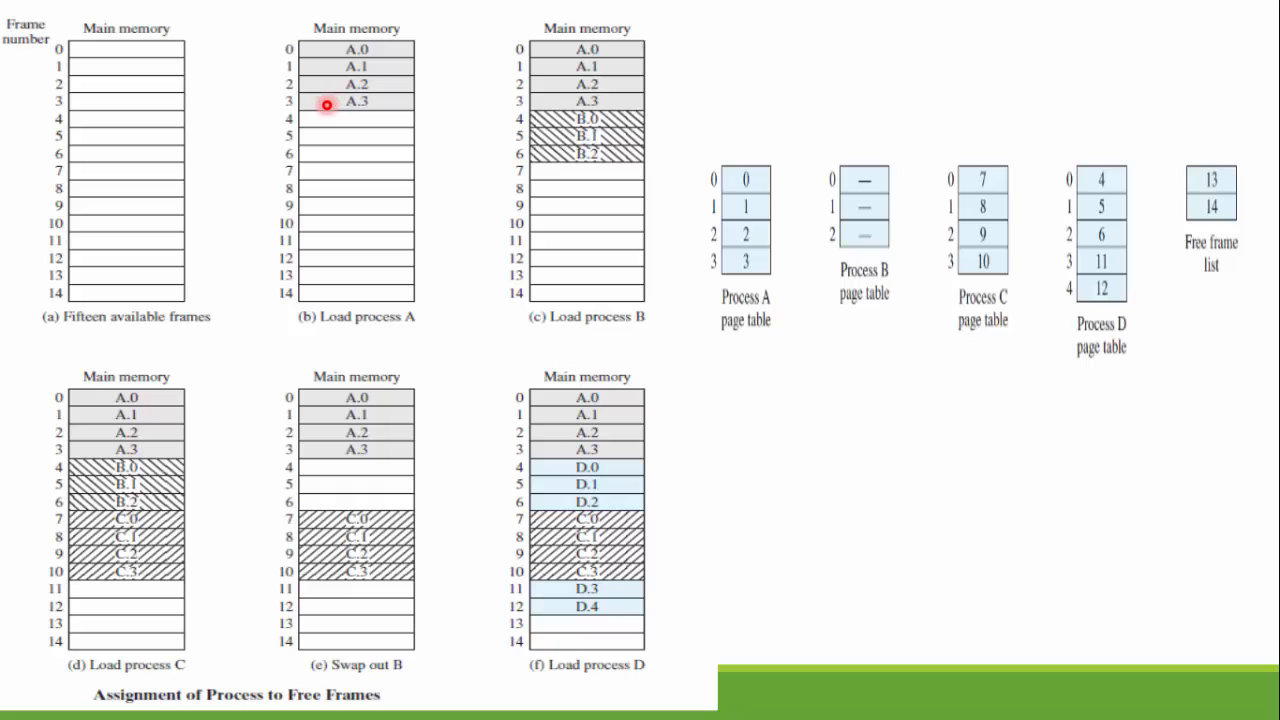
pyautogui.moveTo(570, 162)
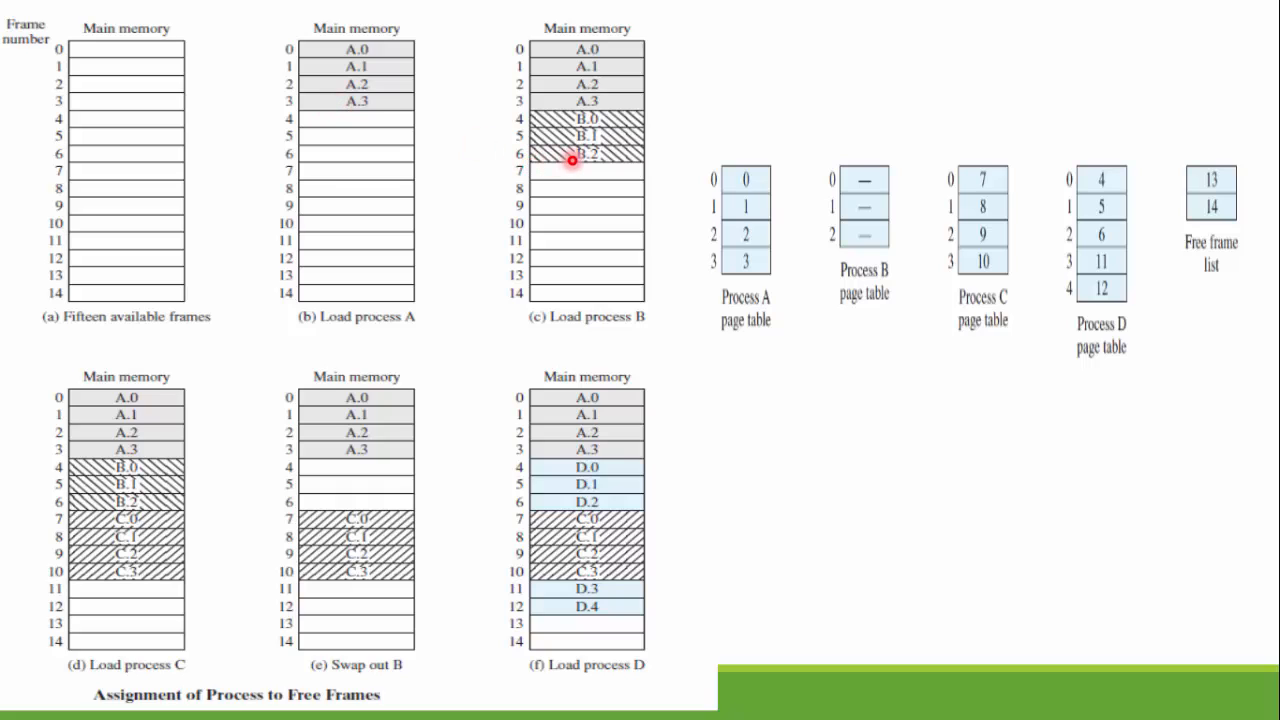
pyautogui.moveTo(538, 126)
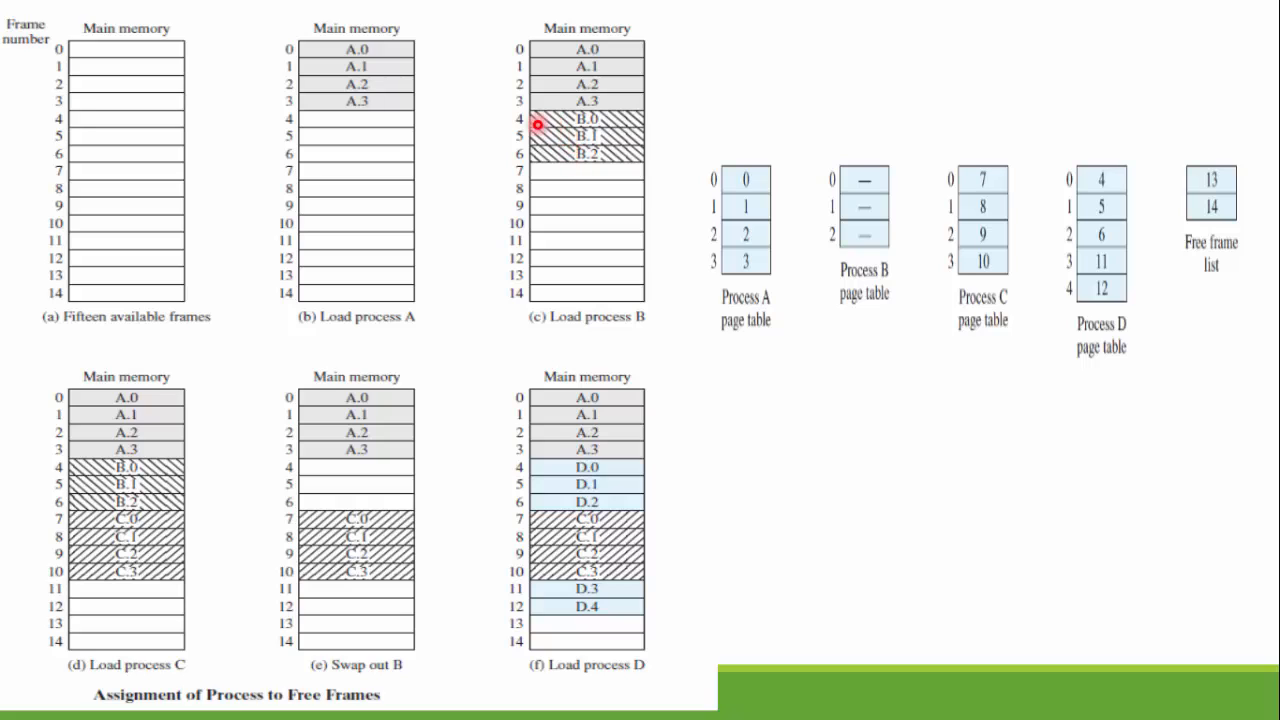
pyautogui.moveTo(519, 158)
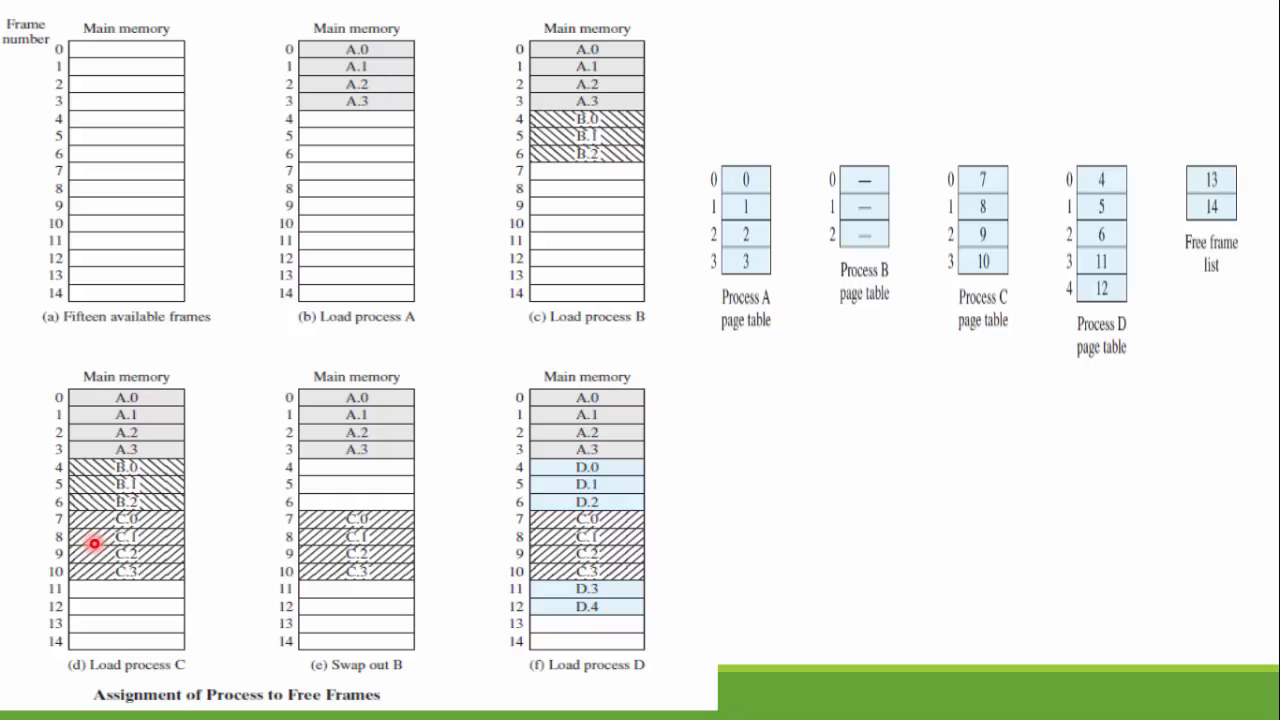
pyautogui.moveTo(132, 533)
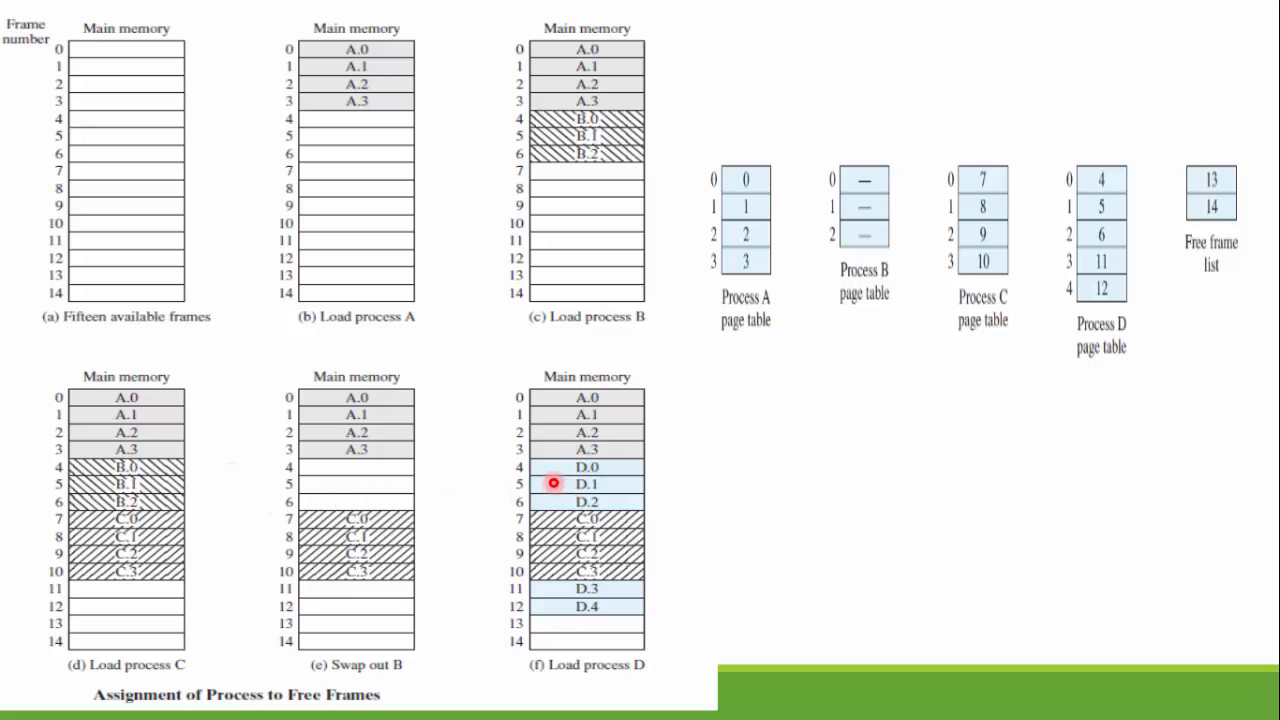
pyautogui.moveTo(547, 470)
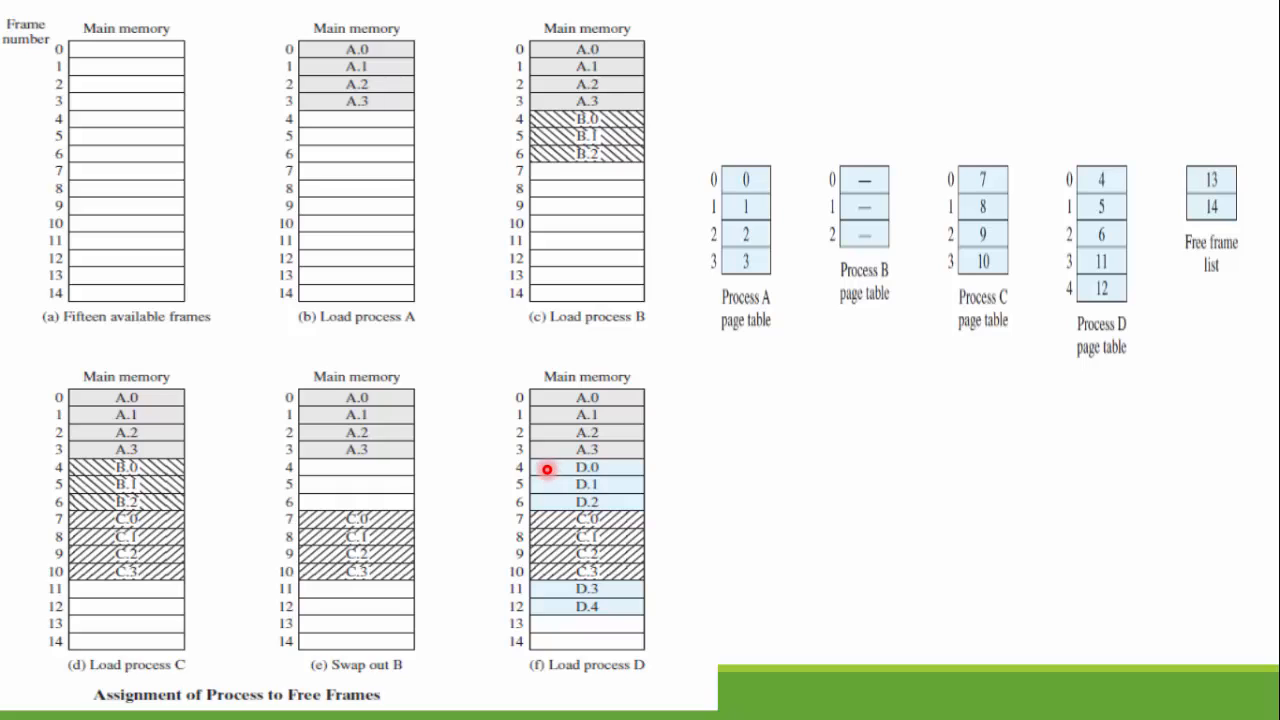
pyautogui.moveTo(473, 469)
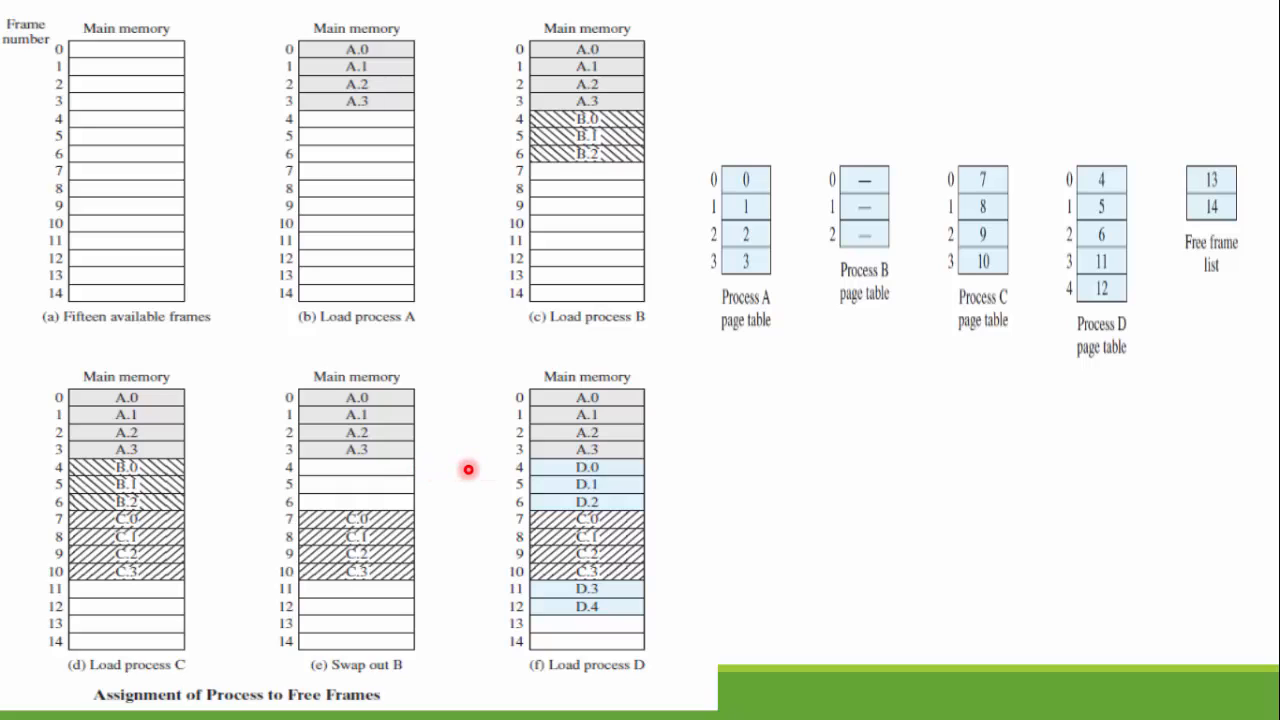
pyautogui.moveTo(474, 497)
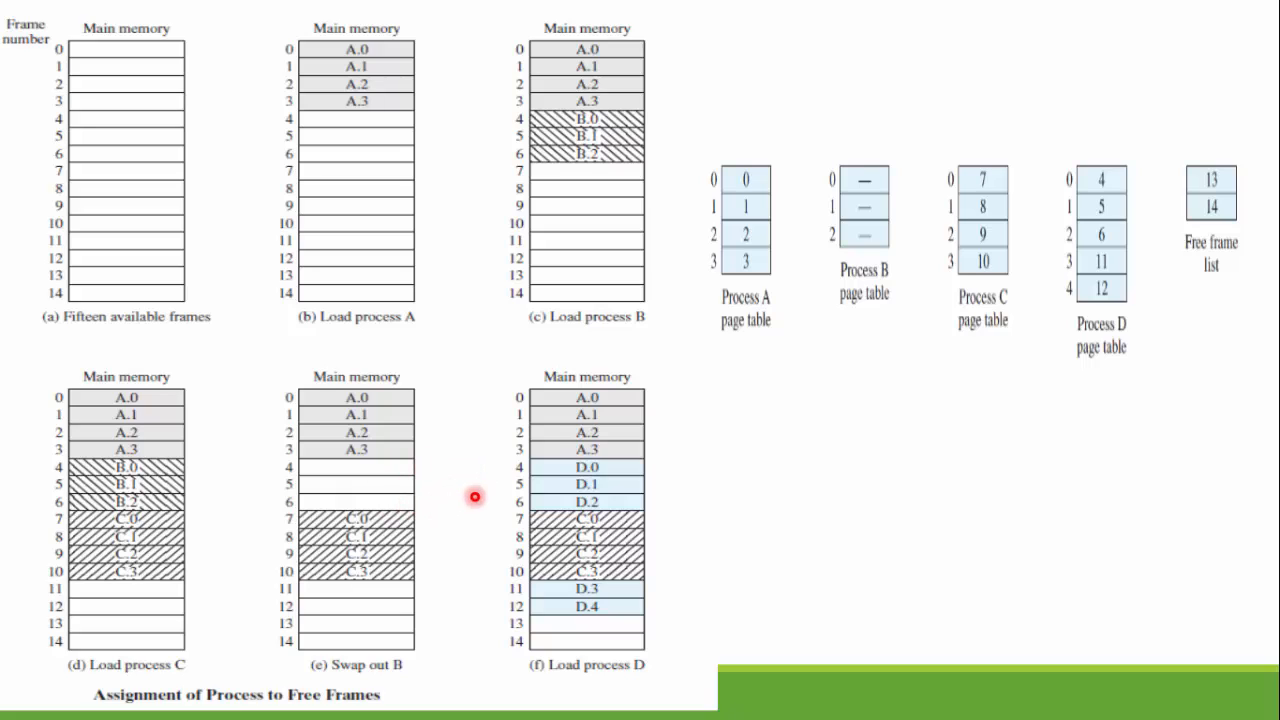
pyautogui.moveTo(527, 500)
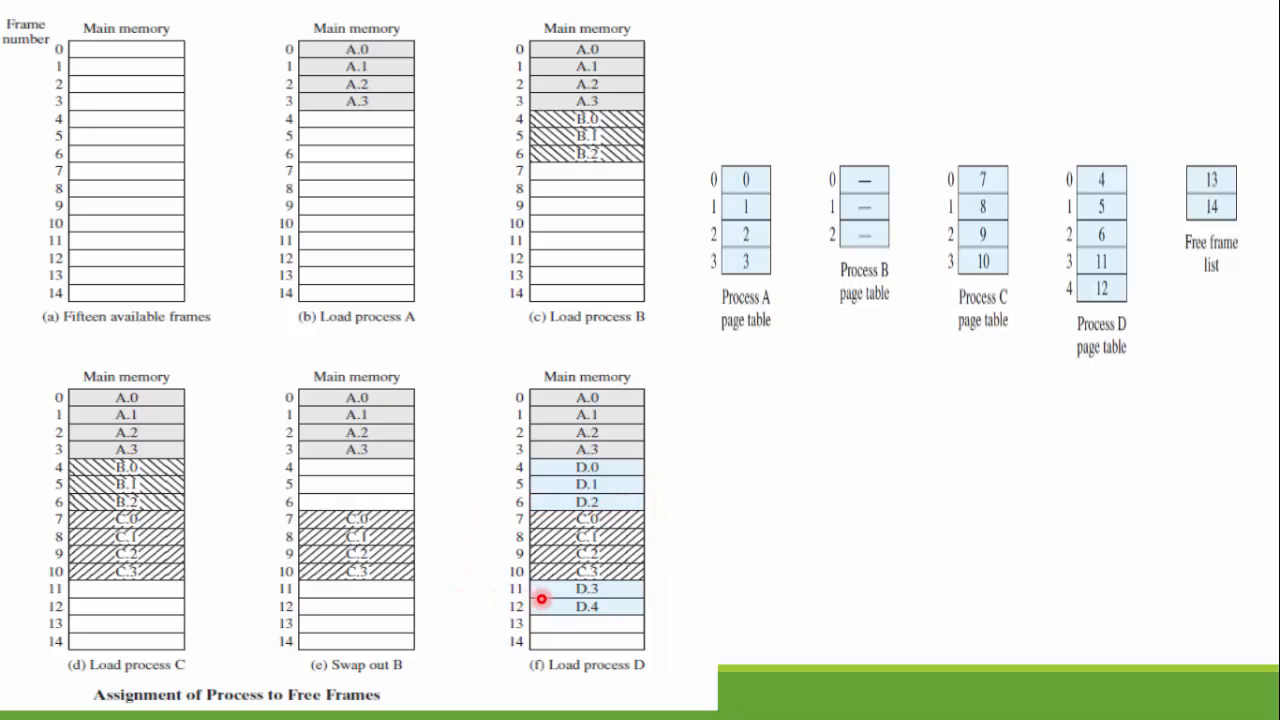
pyautogui.moveTo(746, 523)
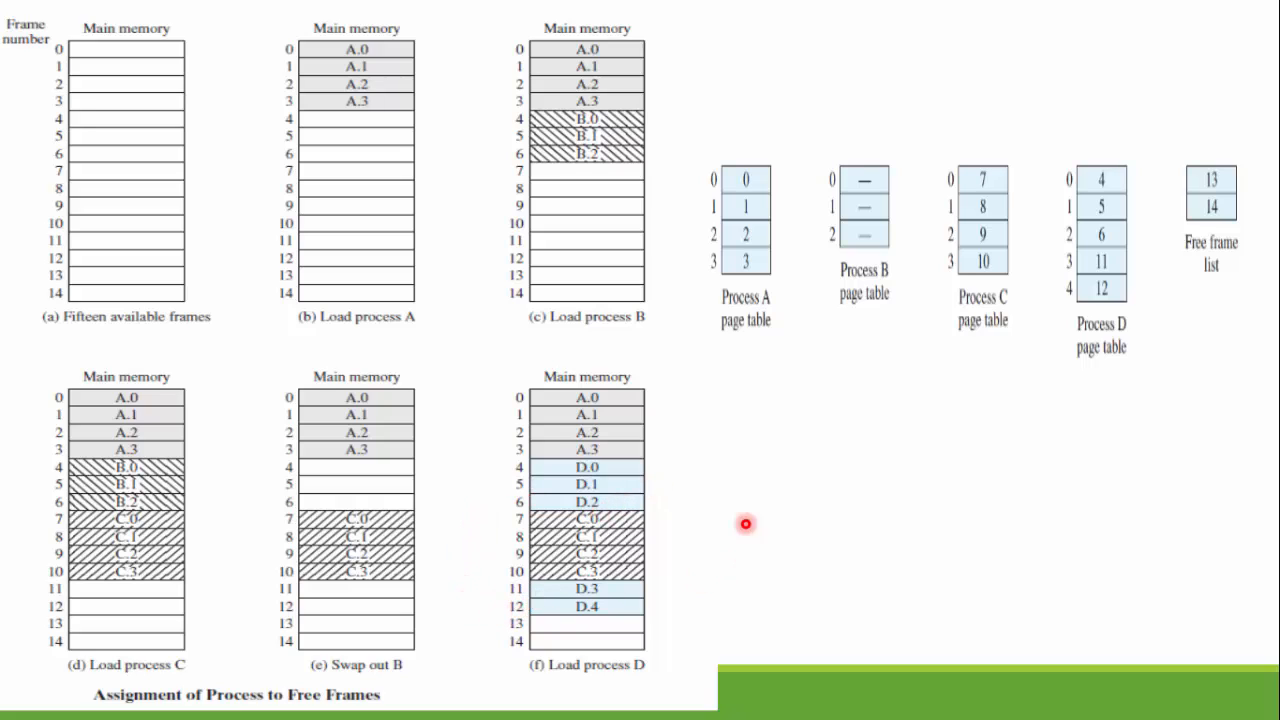
pyautogui.moveTo(657, 116)
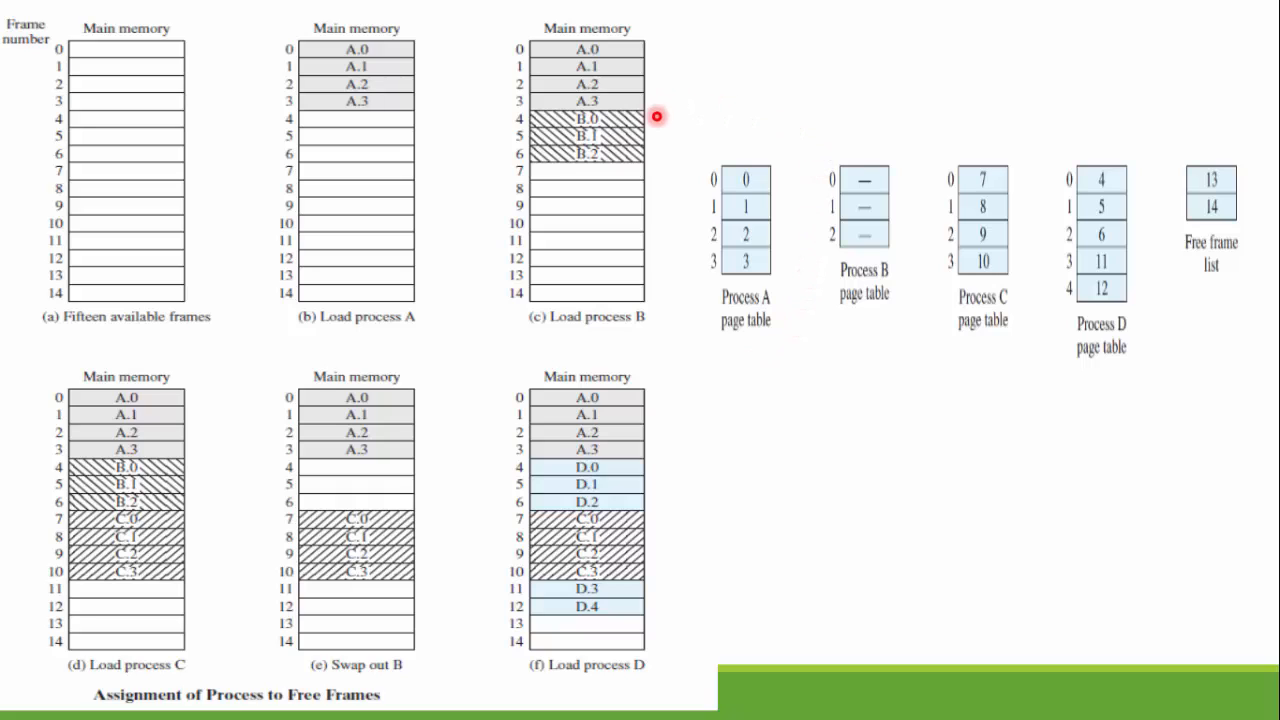
pyautogui.moveTo(814, 368)
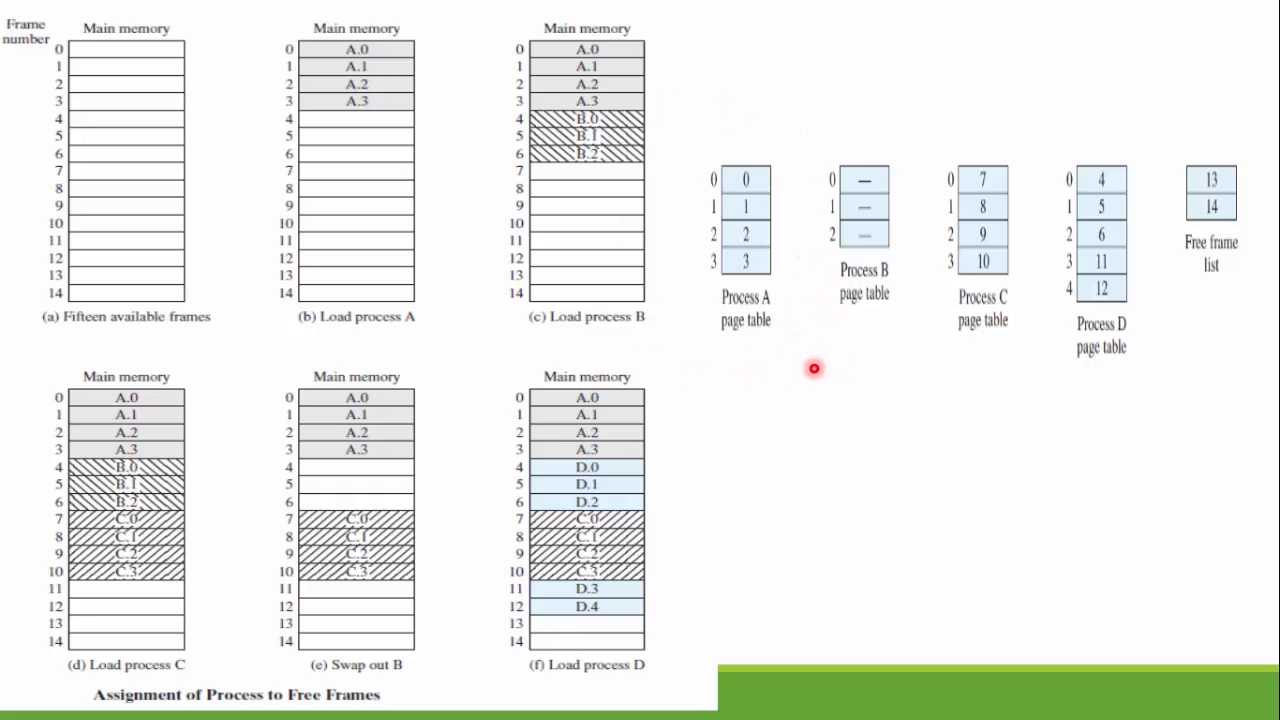
pyautogui.moveTo(640, 700)
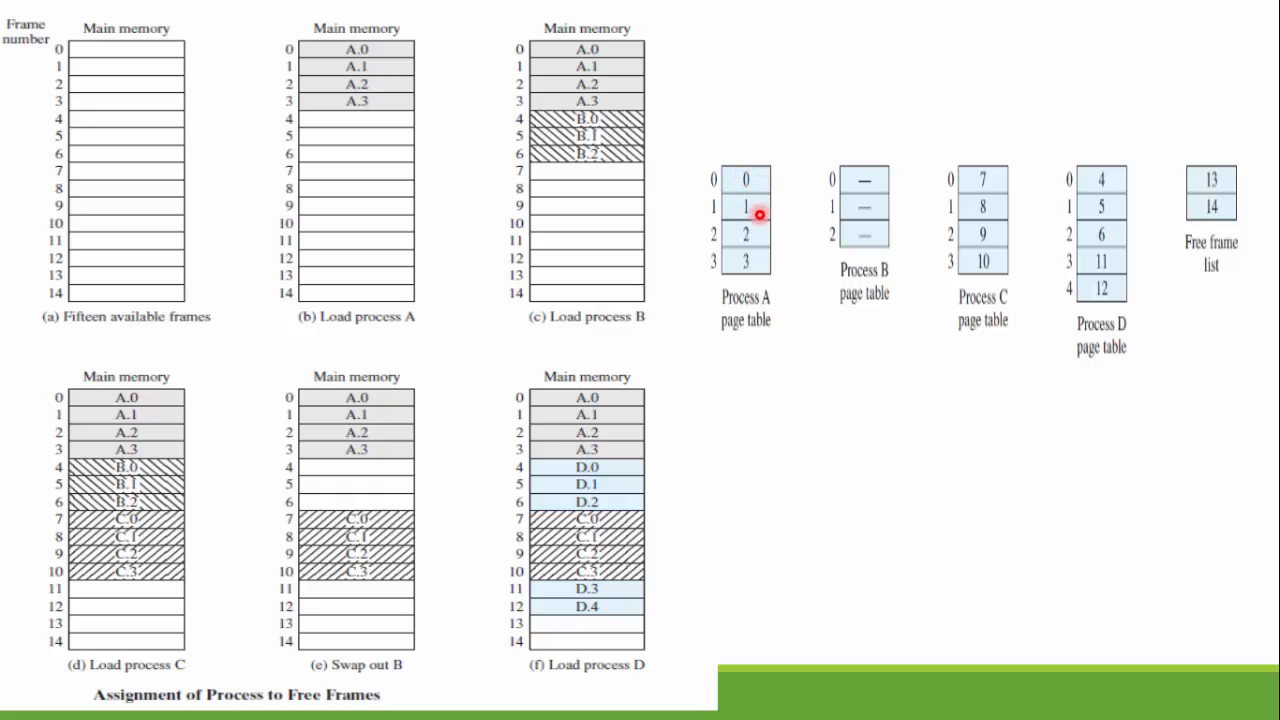
pyautogui.moveTo(671, 403)
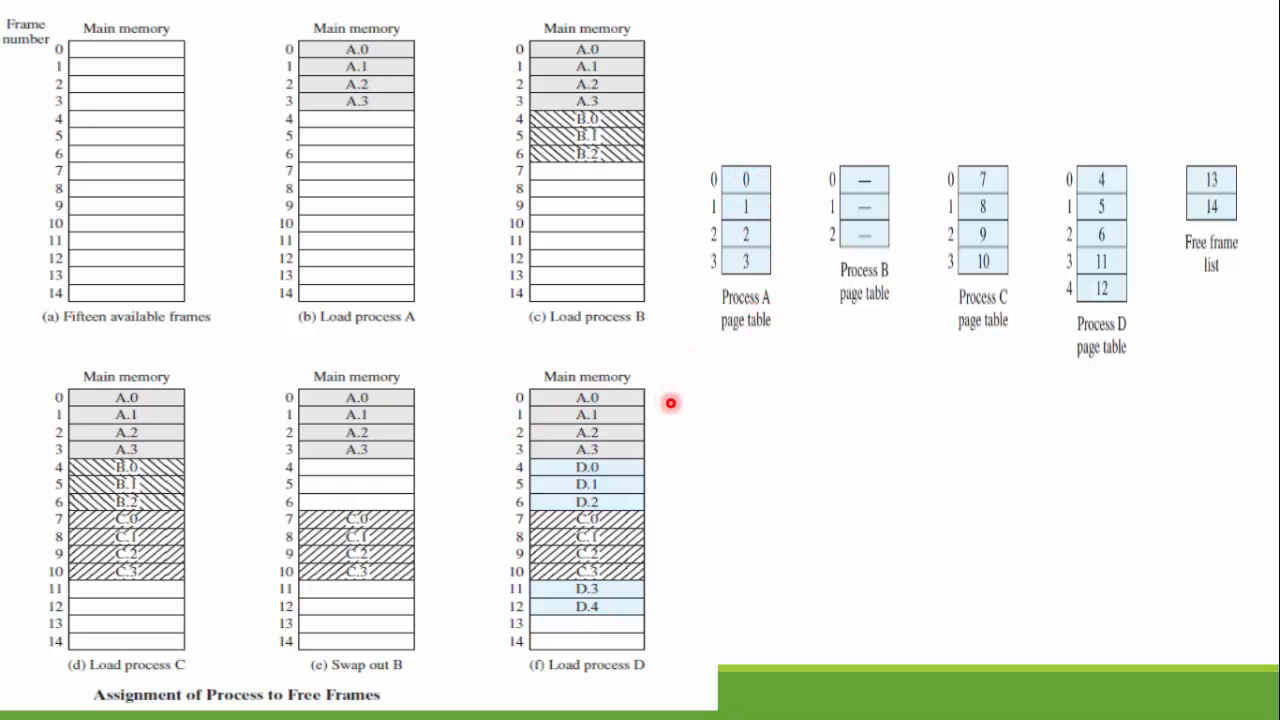
pyautogui.moveTo(881, 315)
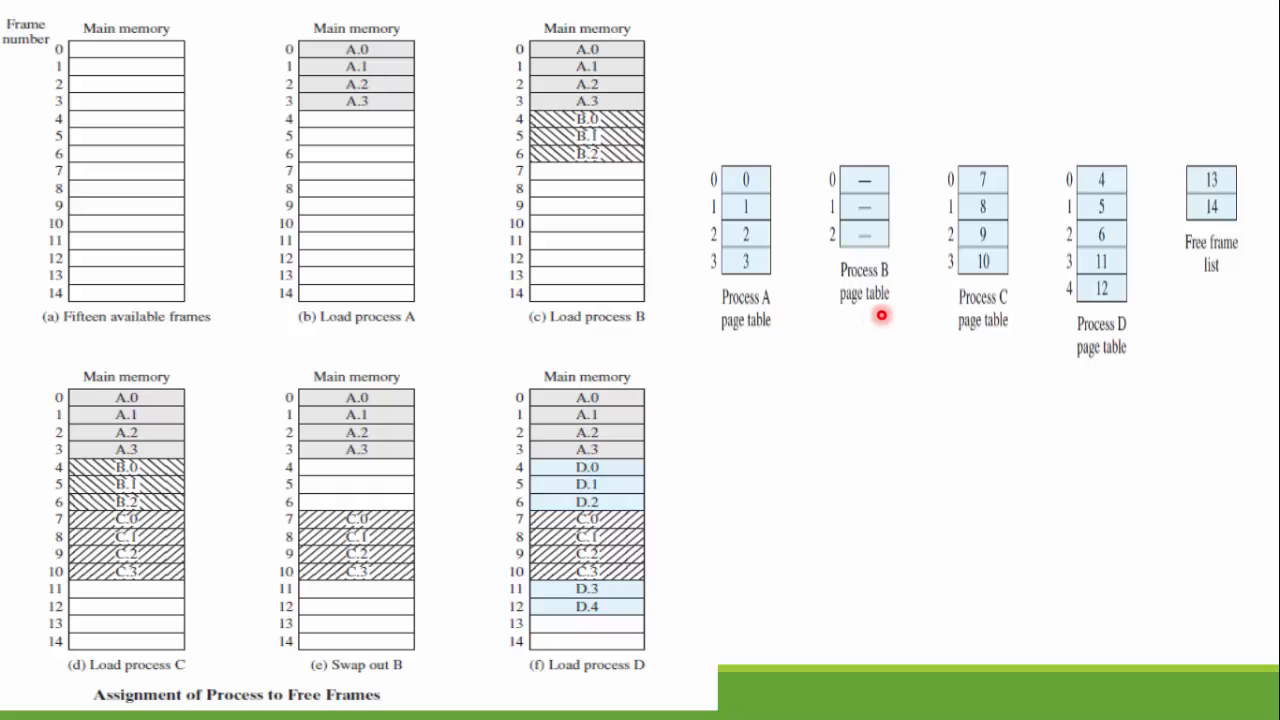
pyautogui.moveTo(903, 180)
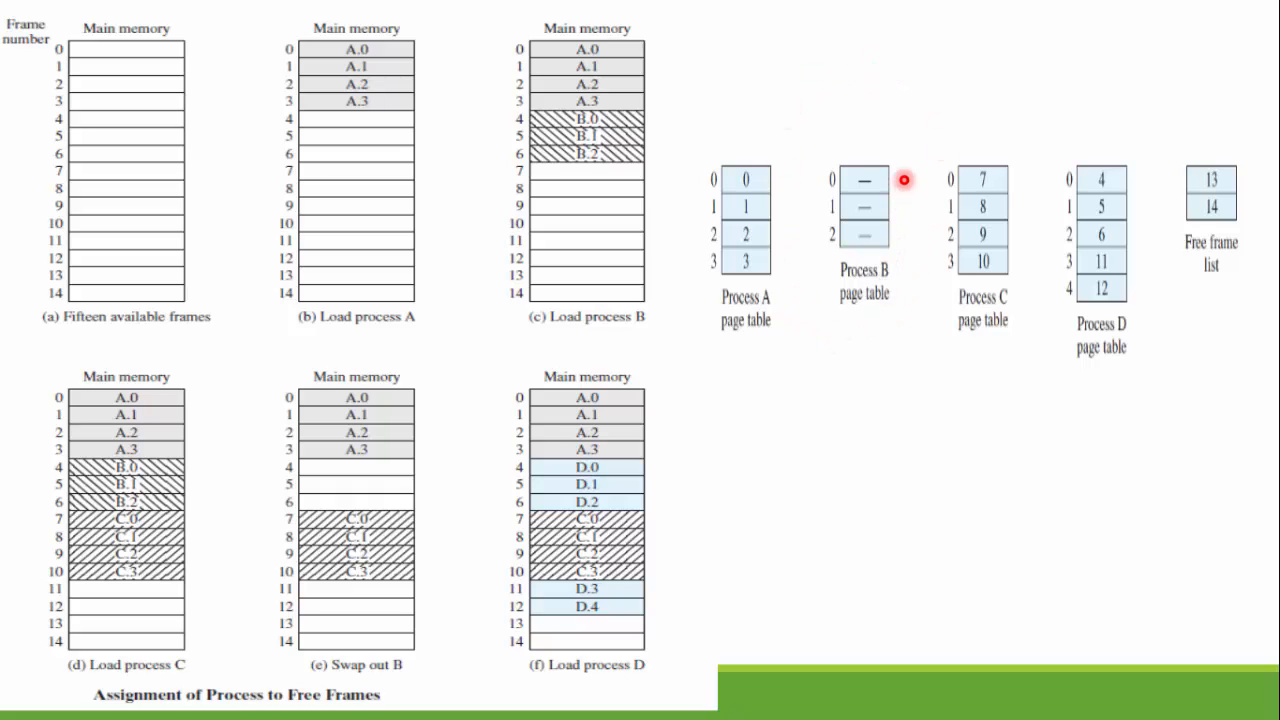
pyautogui.moveTo(1005, 320)
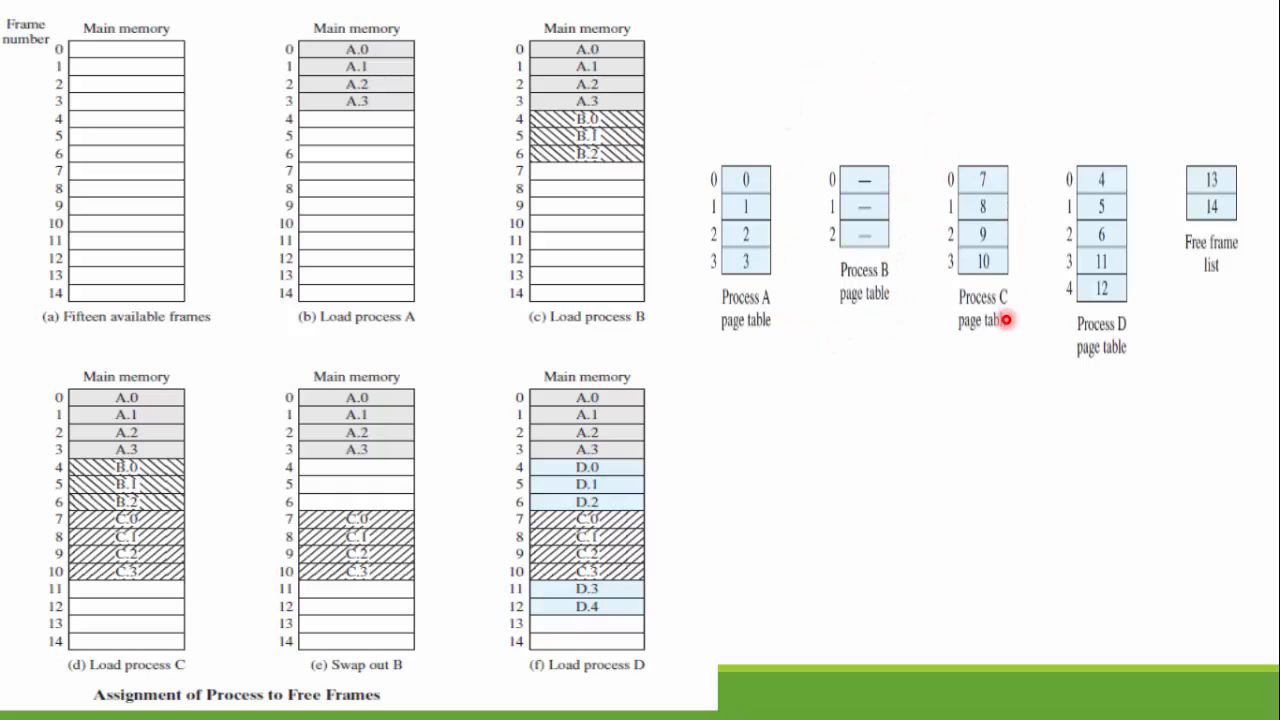
pyautogui.moveTo(542, 561)
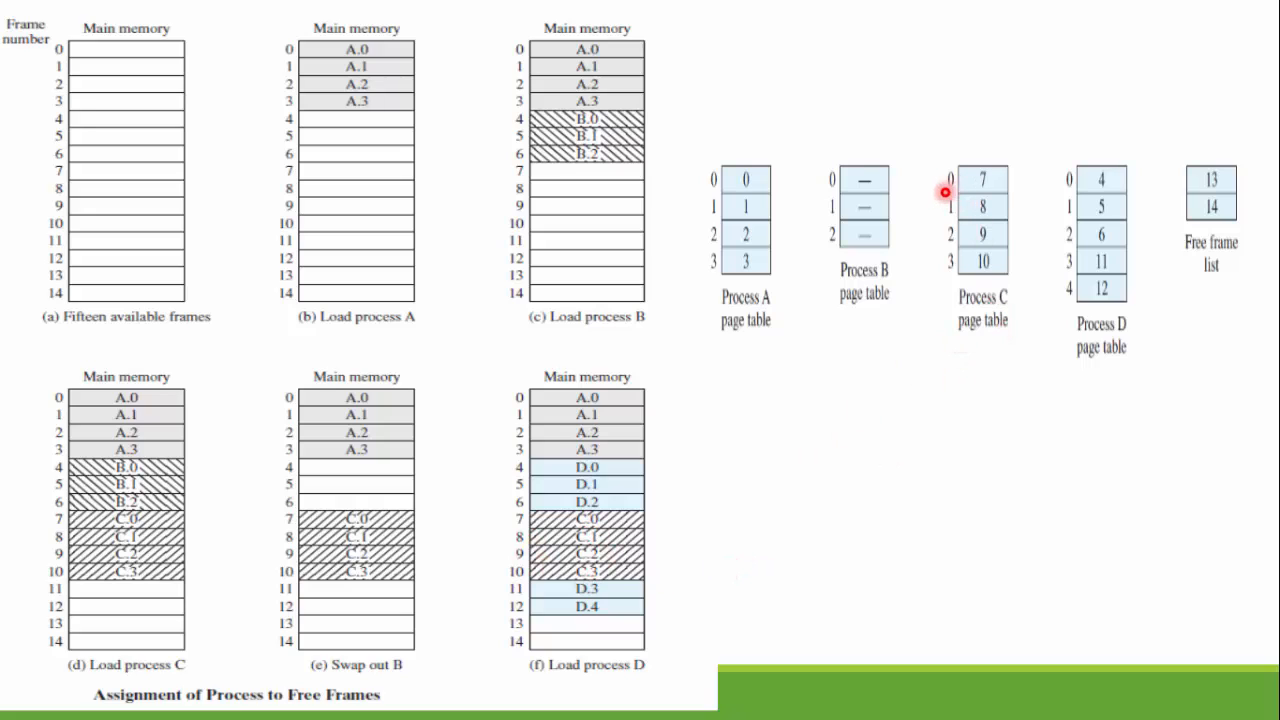
pyautogui.moveTo(985, 185)
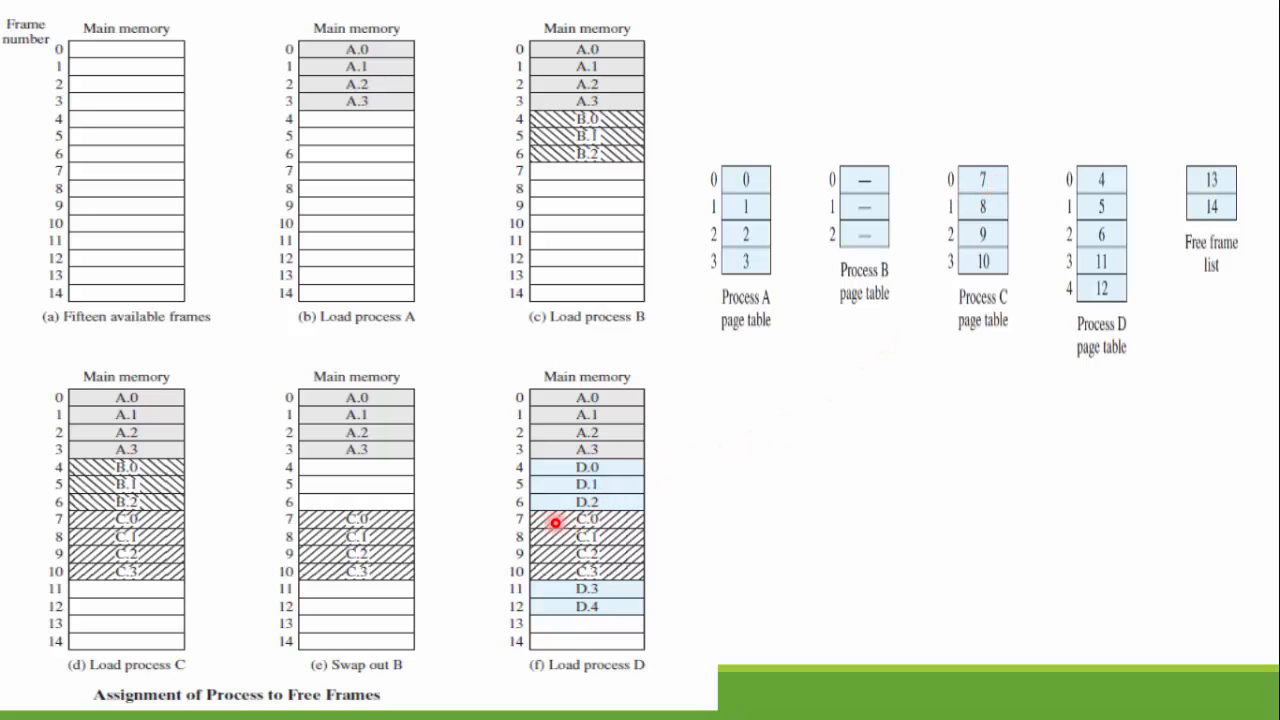
pyautogui.moveTo(953, 217)
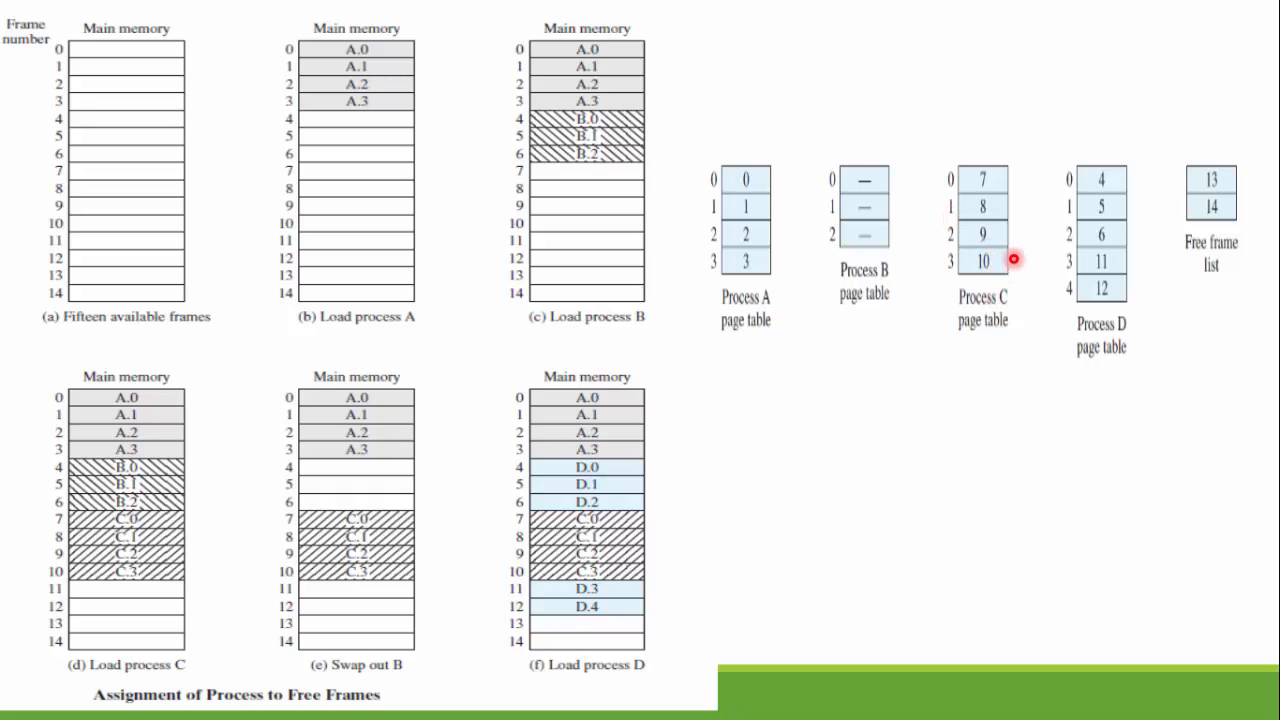
pyautogui.moveTo(595, 539)
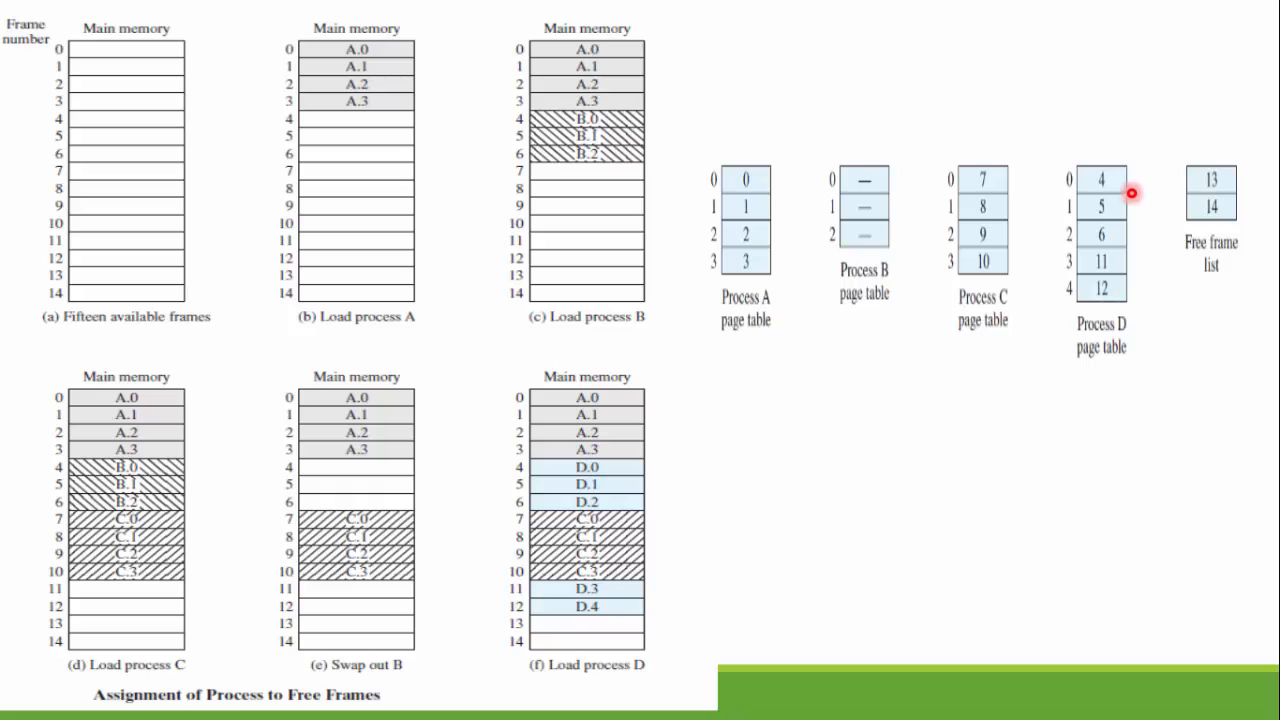
pyautogui.moveTo(1190, 300)
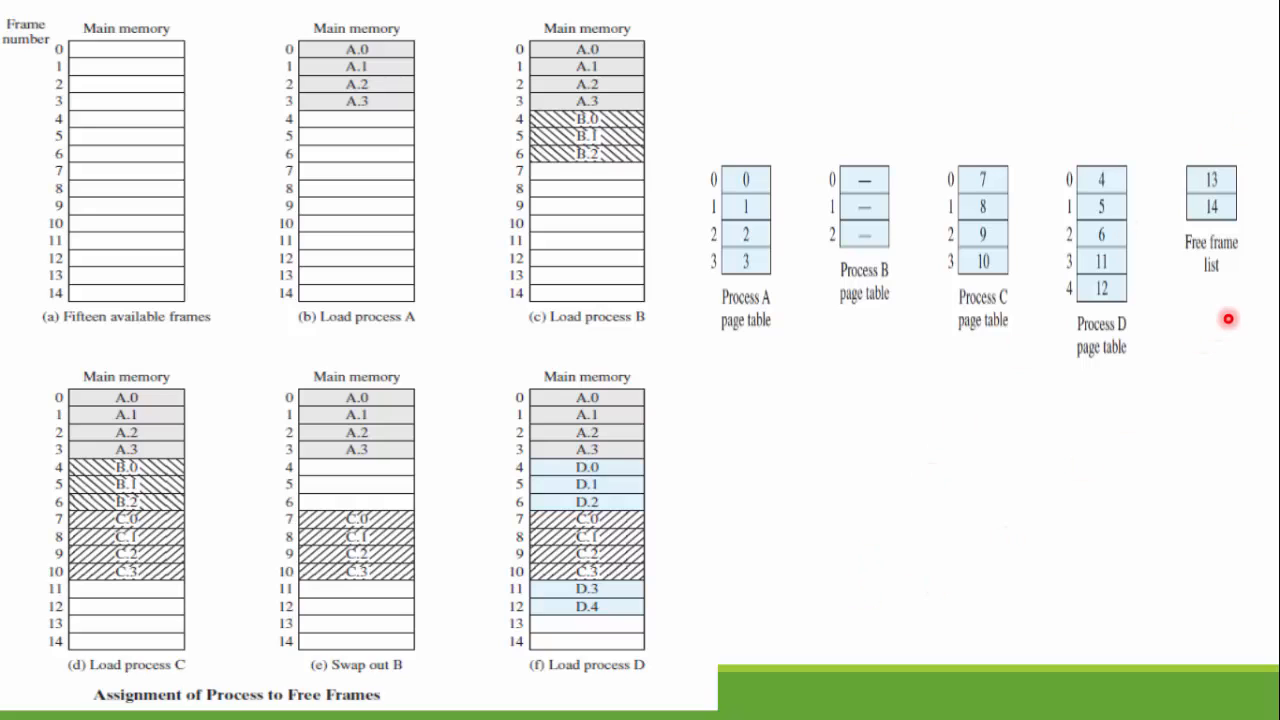
pyautogui.moveTo(932, 637)
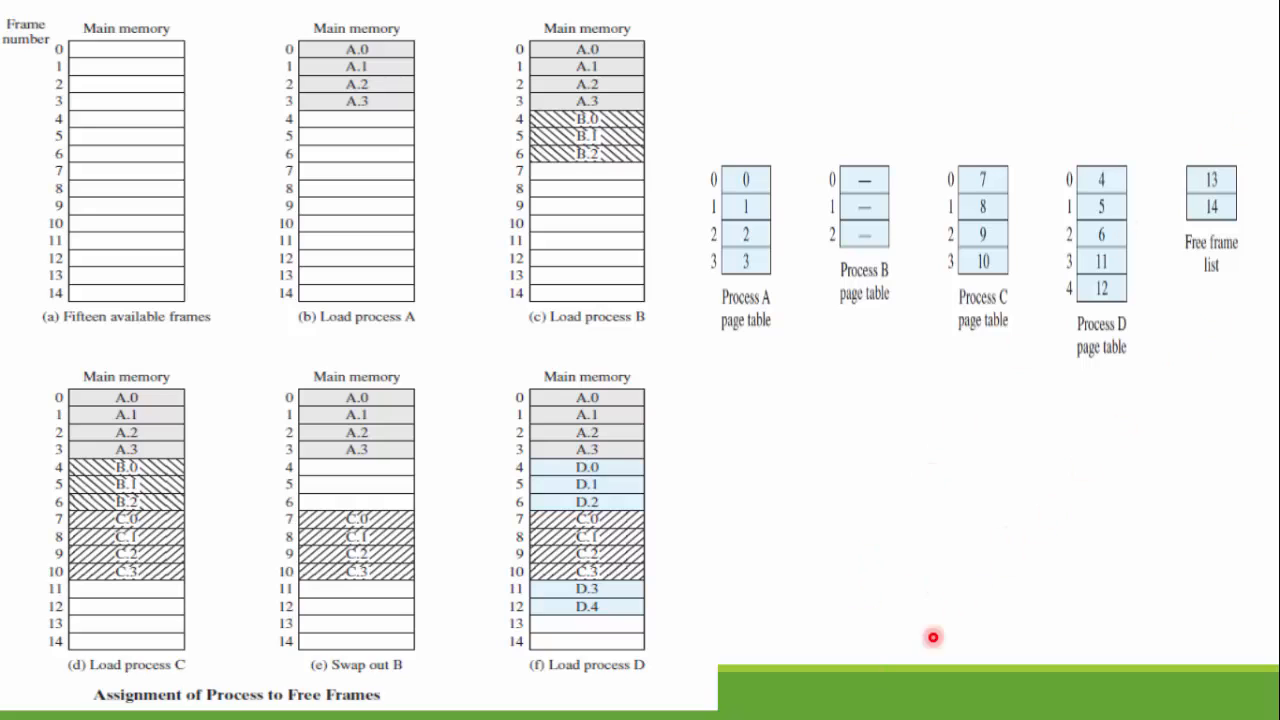
pyautogui.moveTo(727, 601)
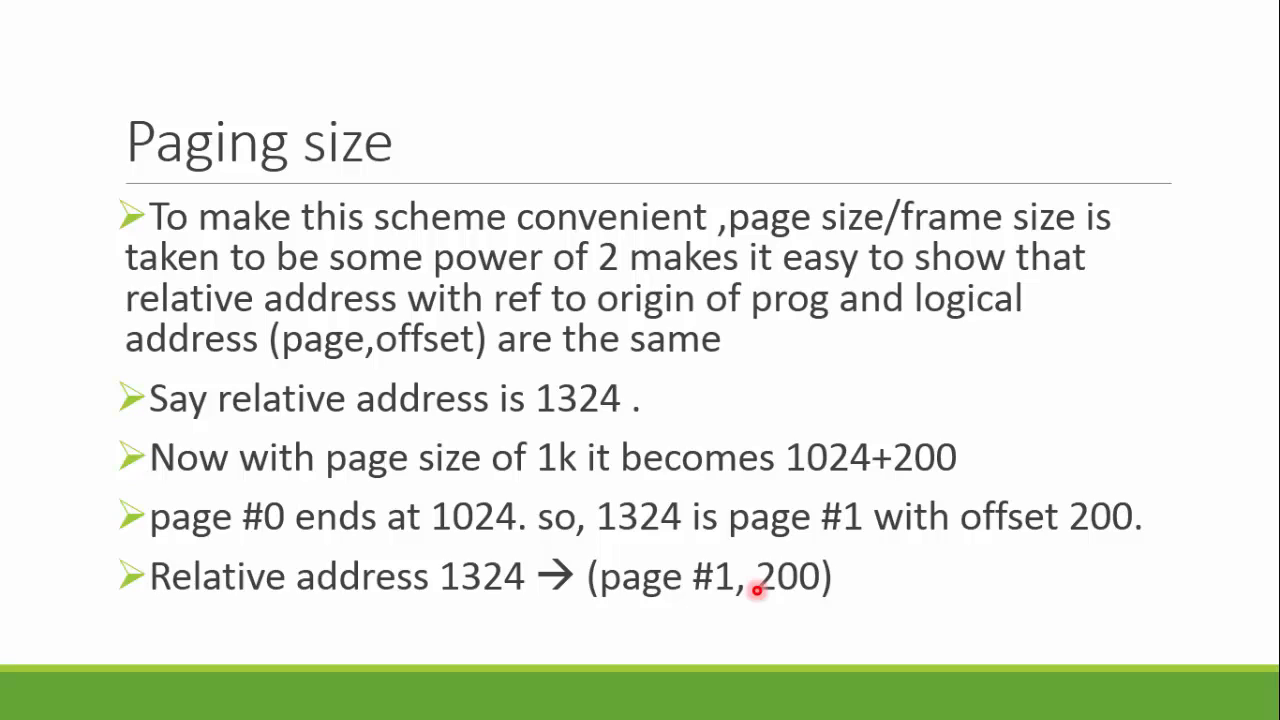
pyautogui.moveTo(998, 715)
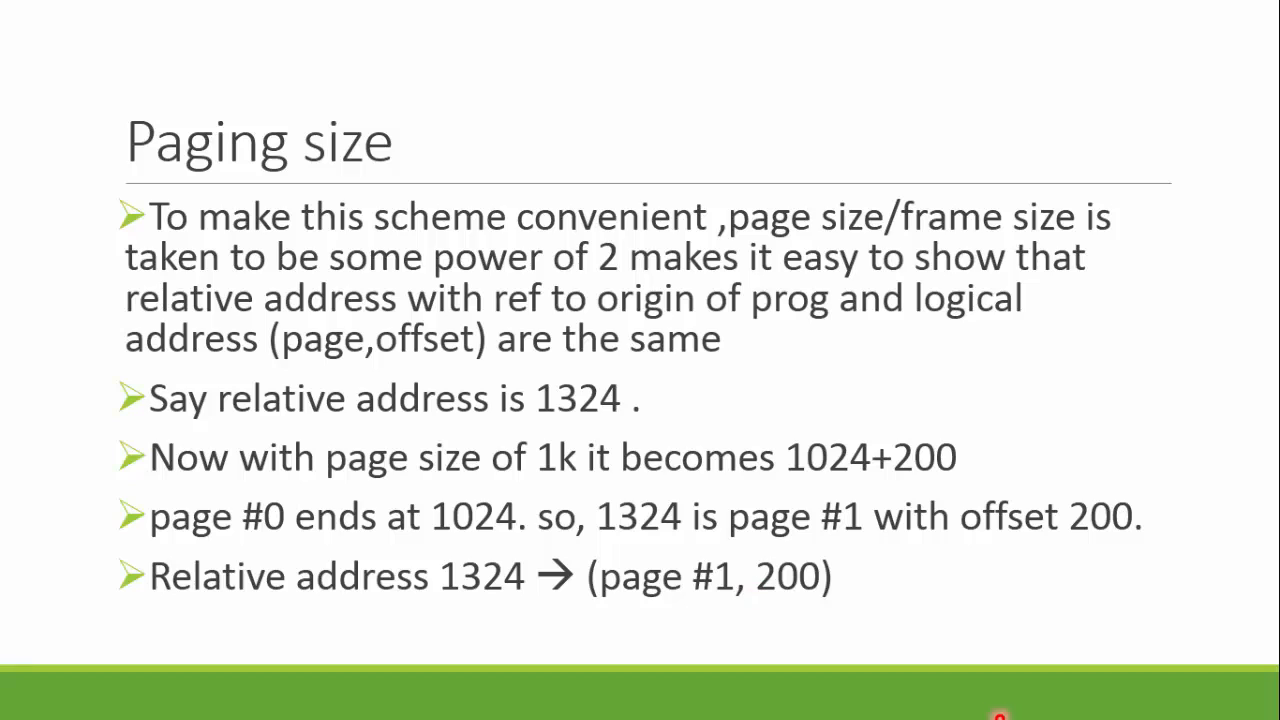
pyautogui.moveTo(674, 412)
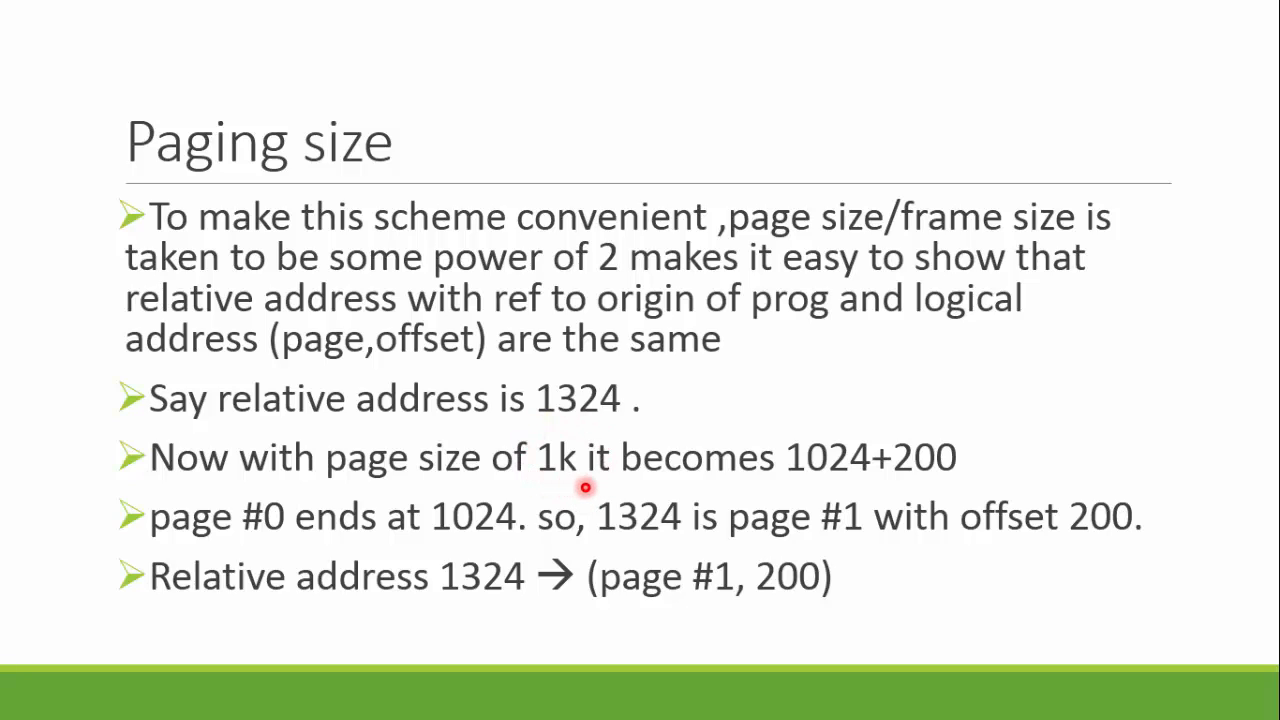
pyautogui.moveTo(838, 477)
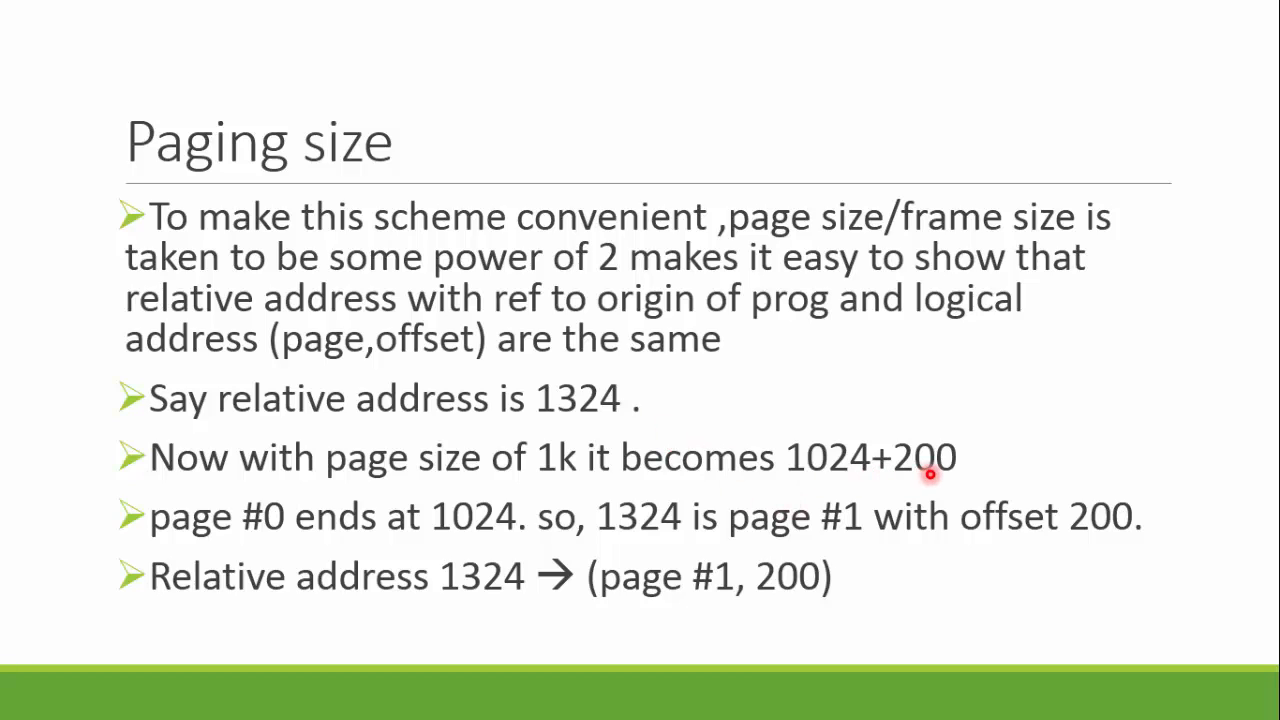
pyautogui.moveTo(1006, 476)
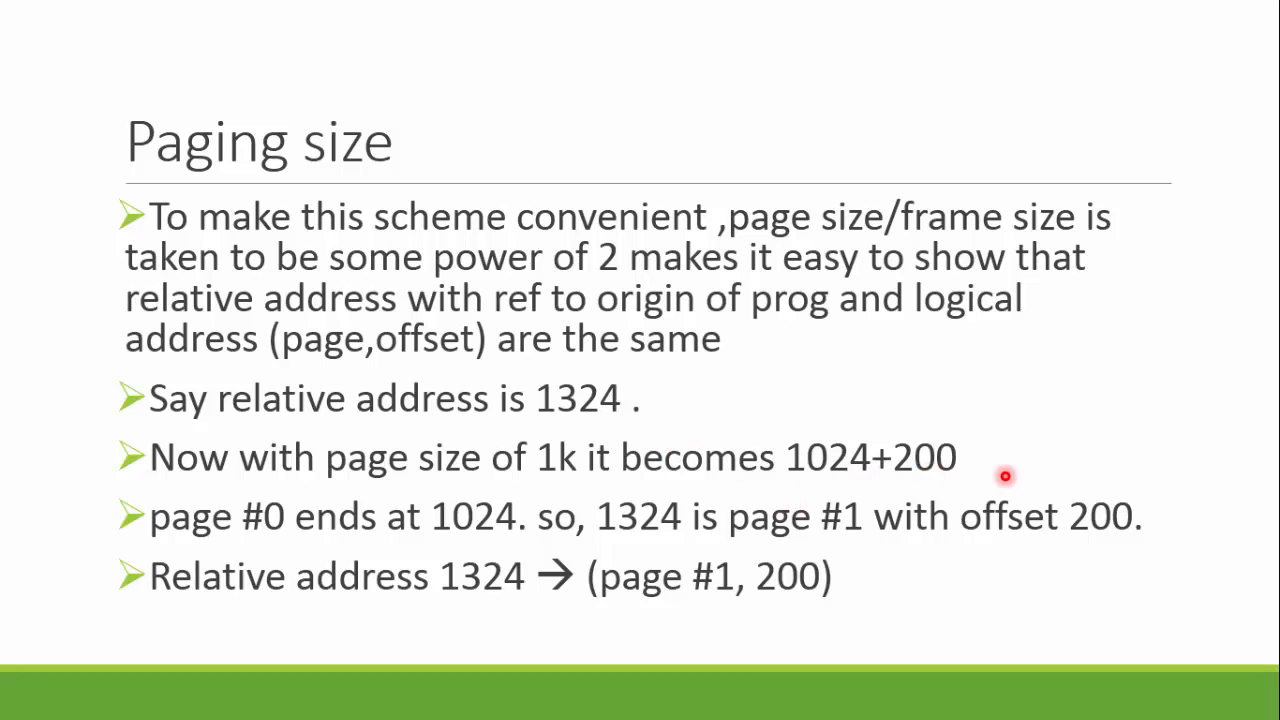
pyautogui.moveTo(999, 476)
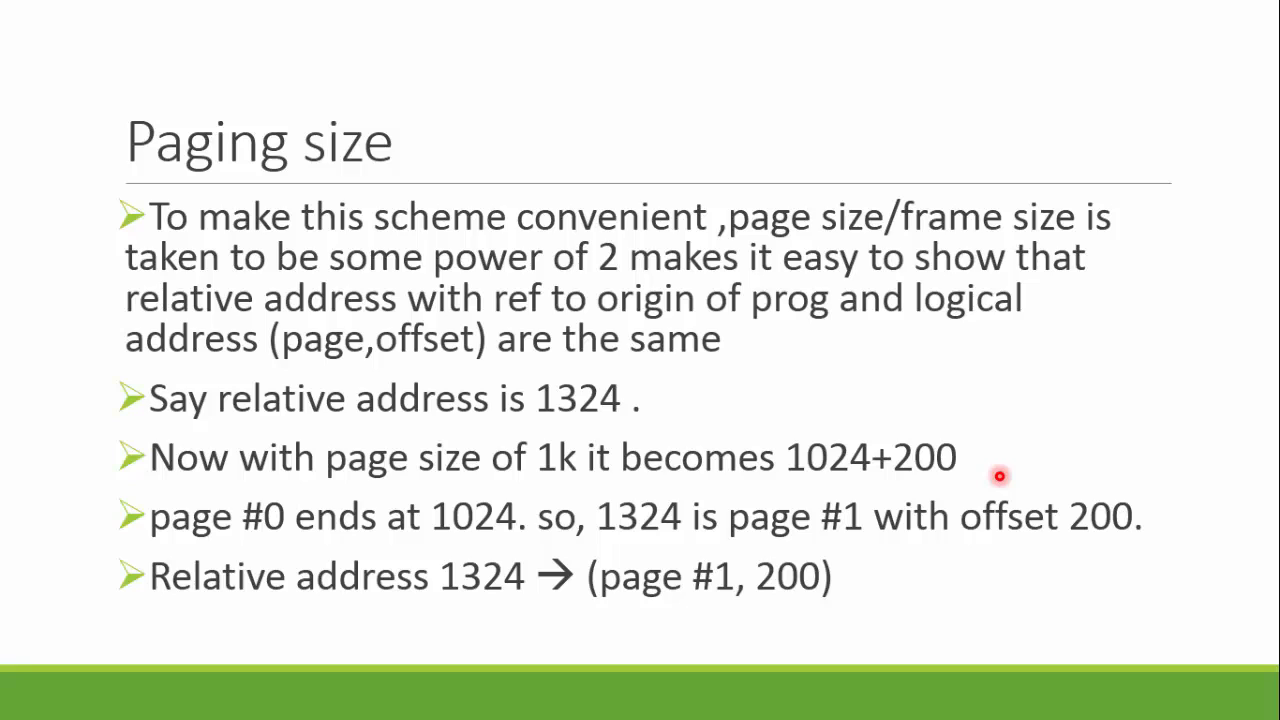
pyautogui.moveTo(898, 484)
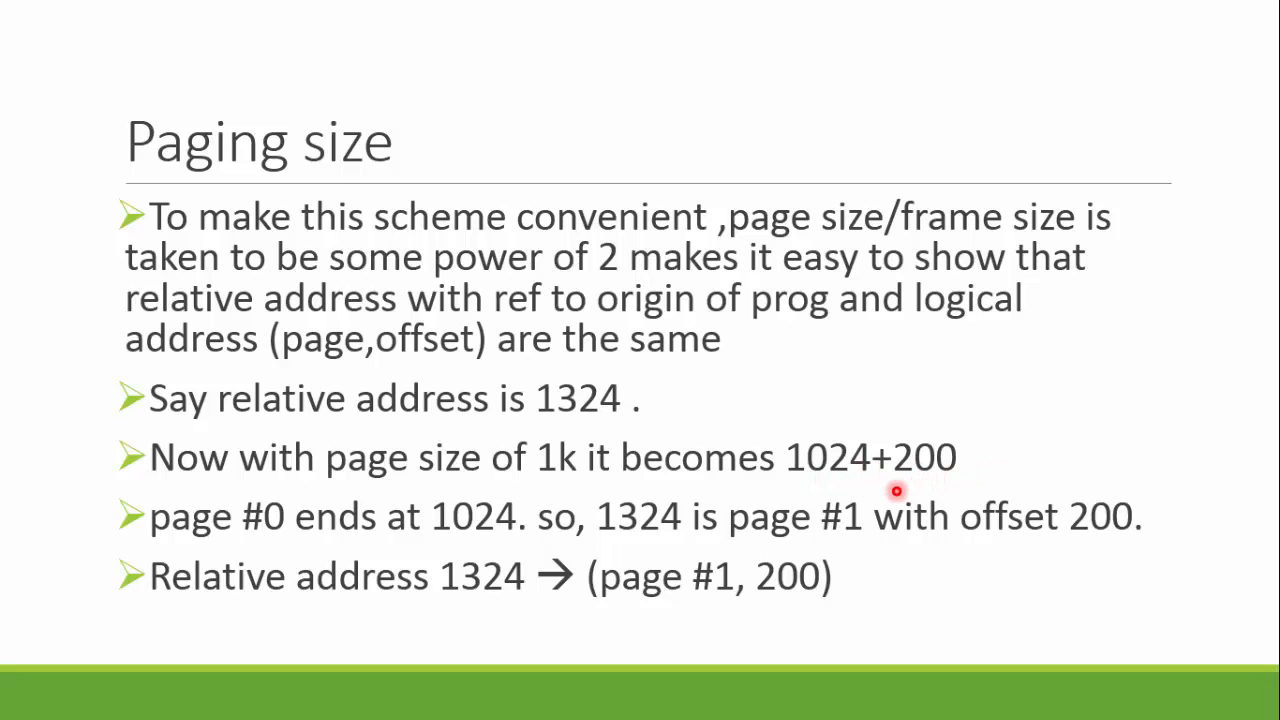
pyautogui.moveTo(914, 486)
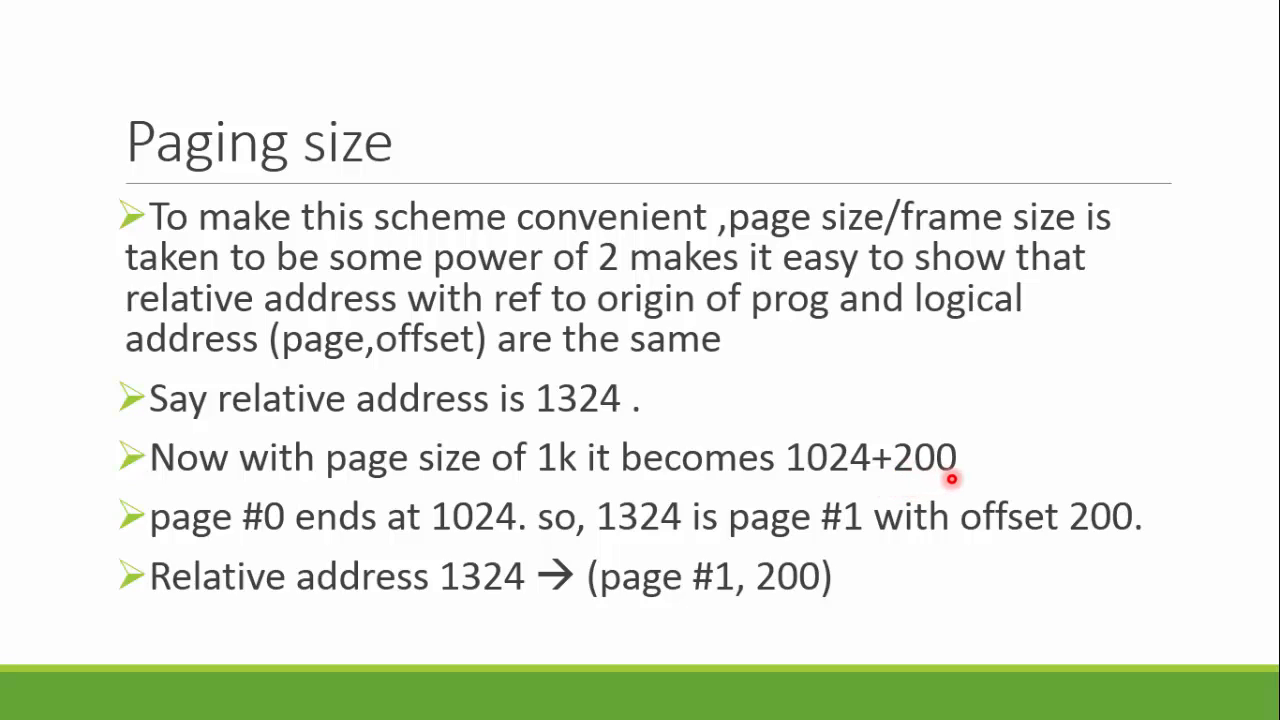
pyautogui.moveTo(367, 544)
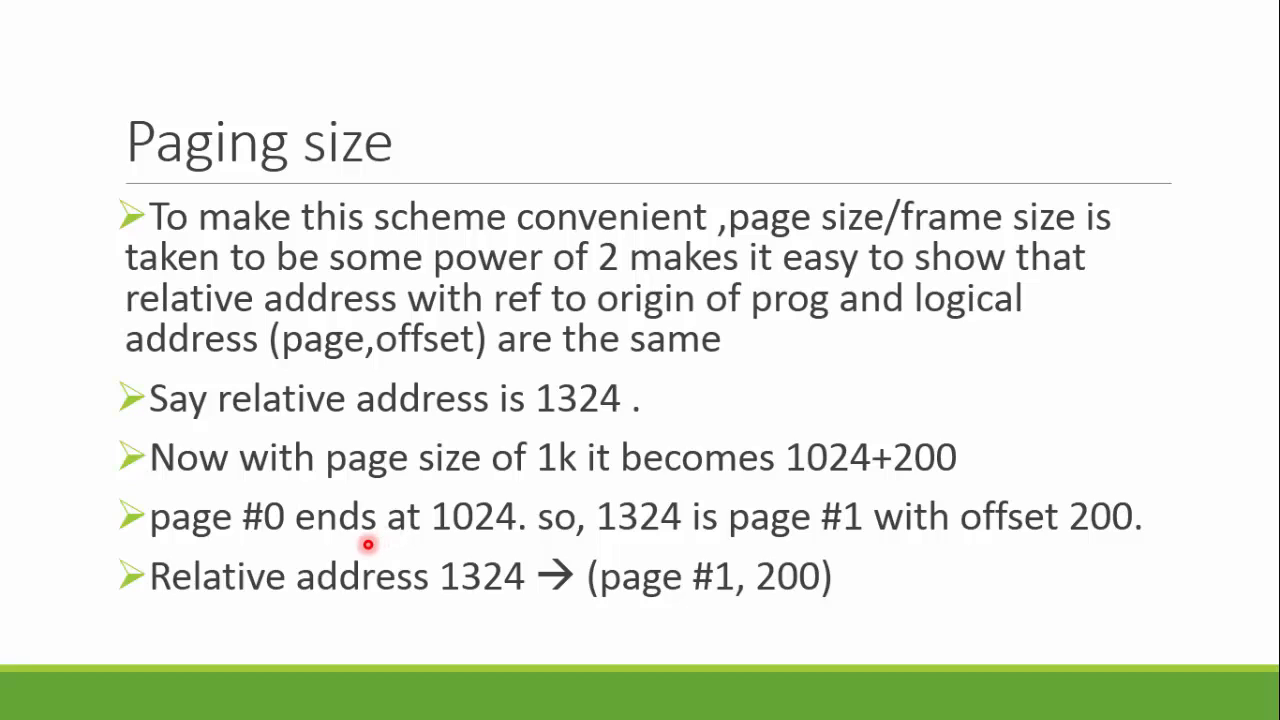
pyautogui.moveTo(494, 534)
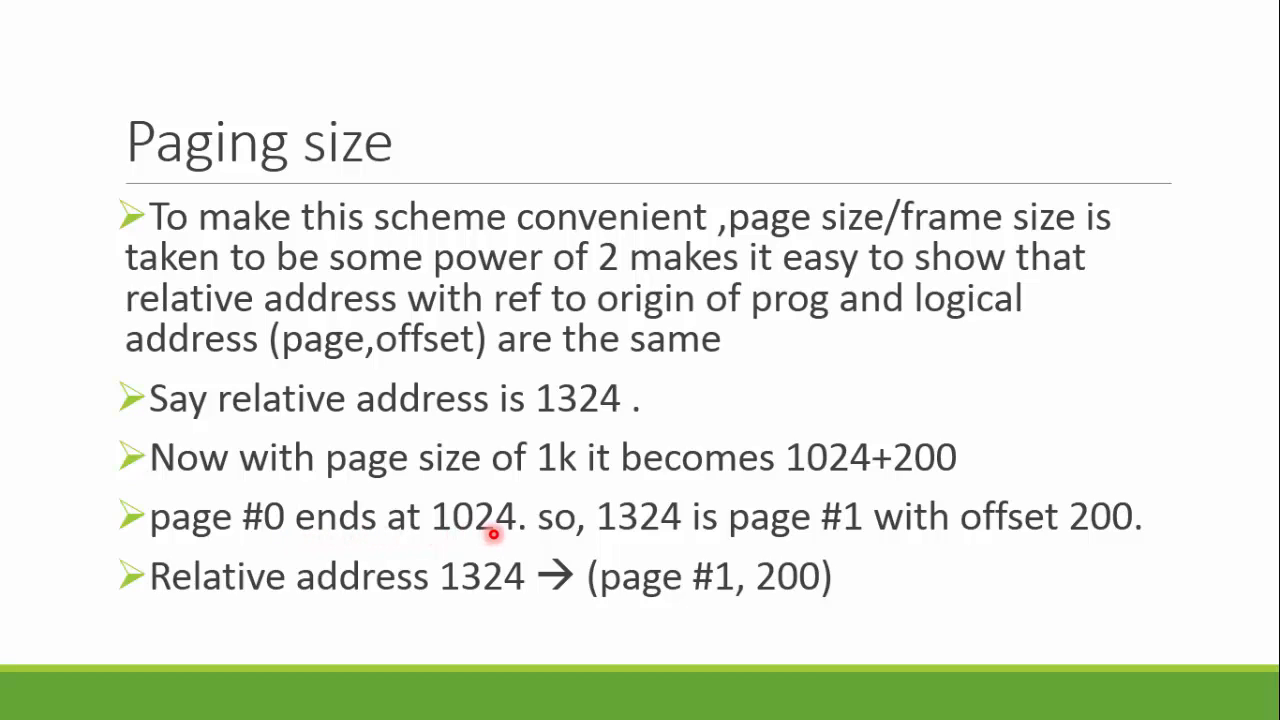
pyautogui.moveTo(685, 536)
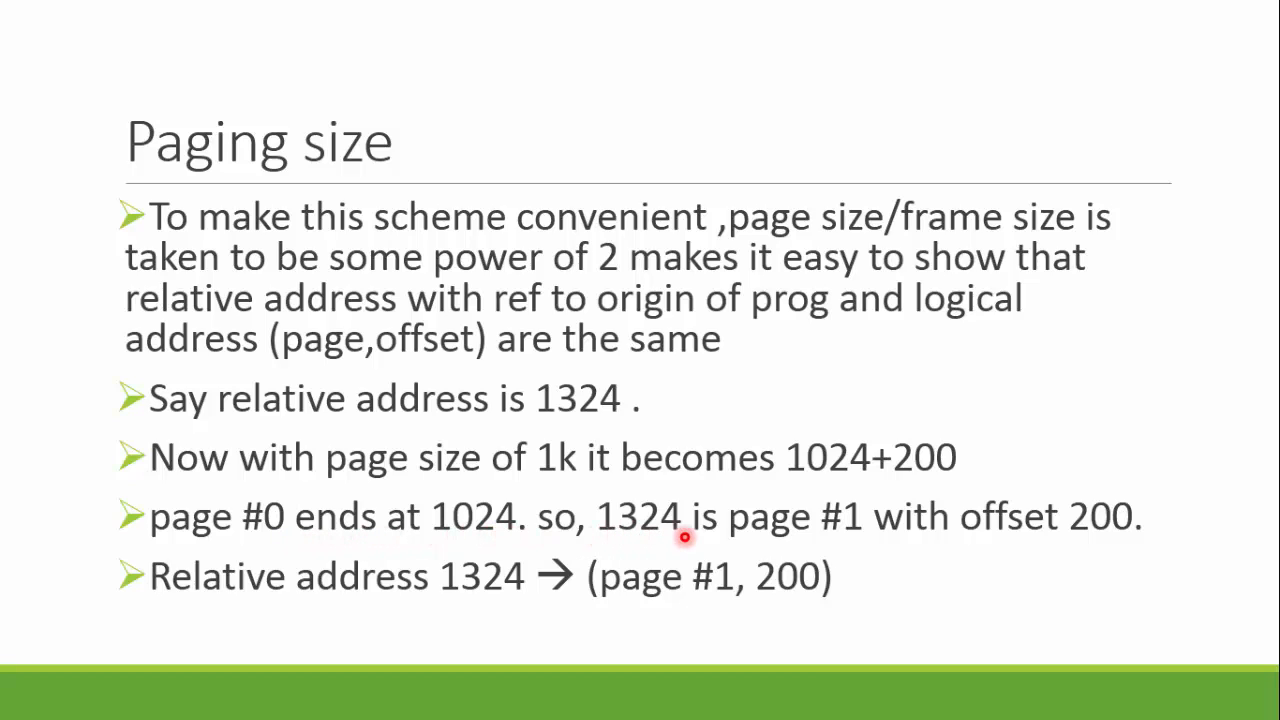
pyautogui.moveTo(883, 540)
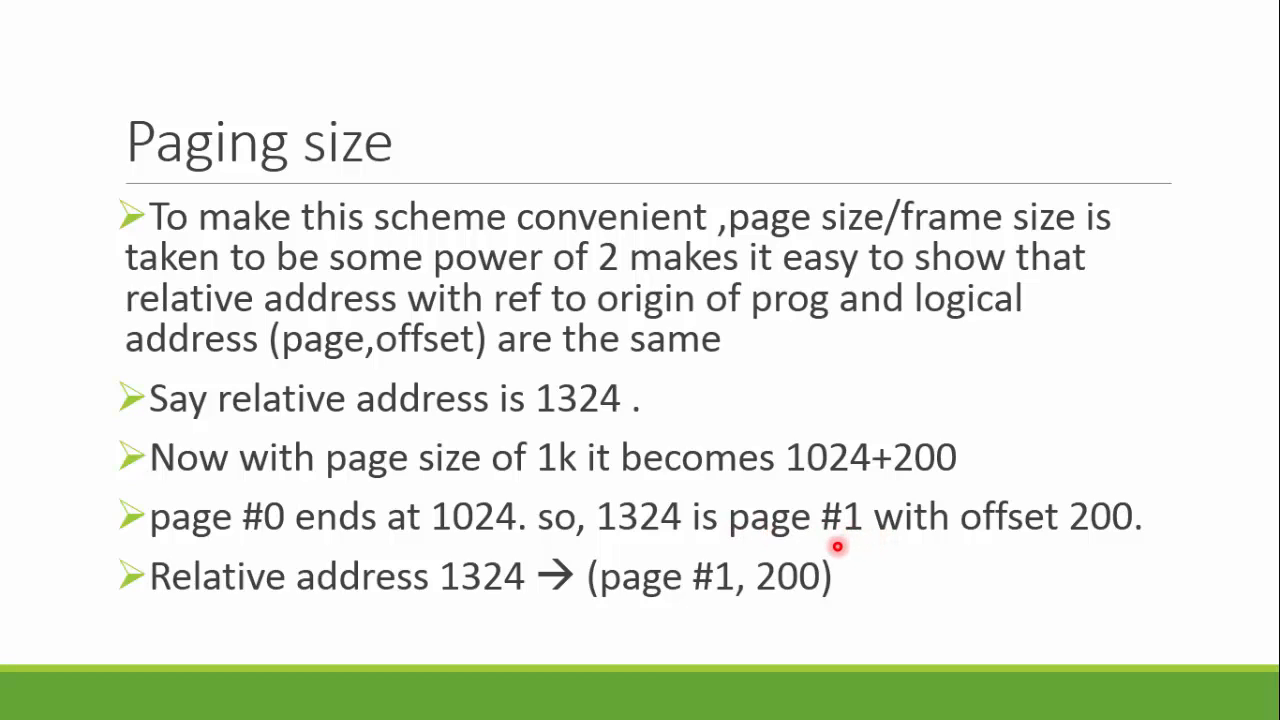
pyautogui.moveTo(509, 535)
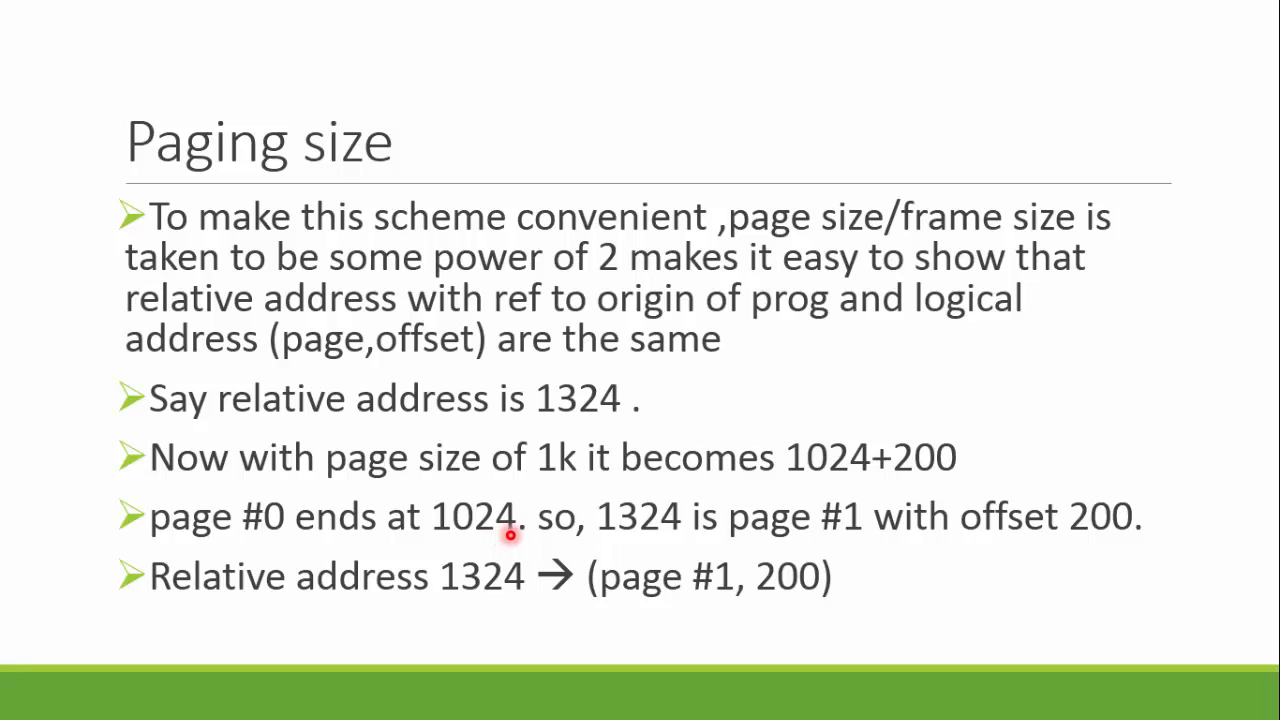
pyautogui.moveTo(811, 546)
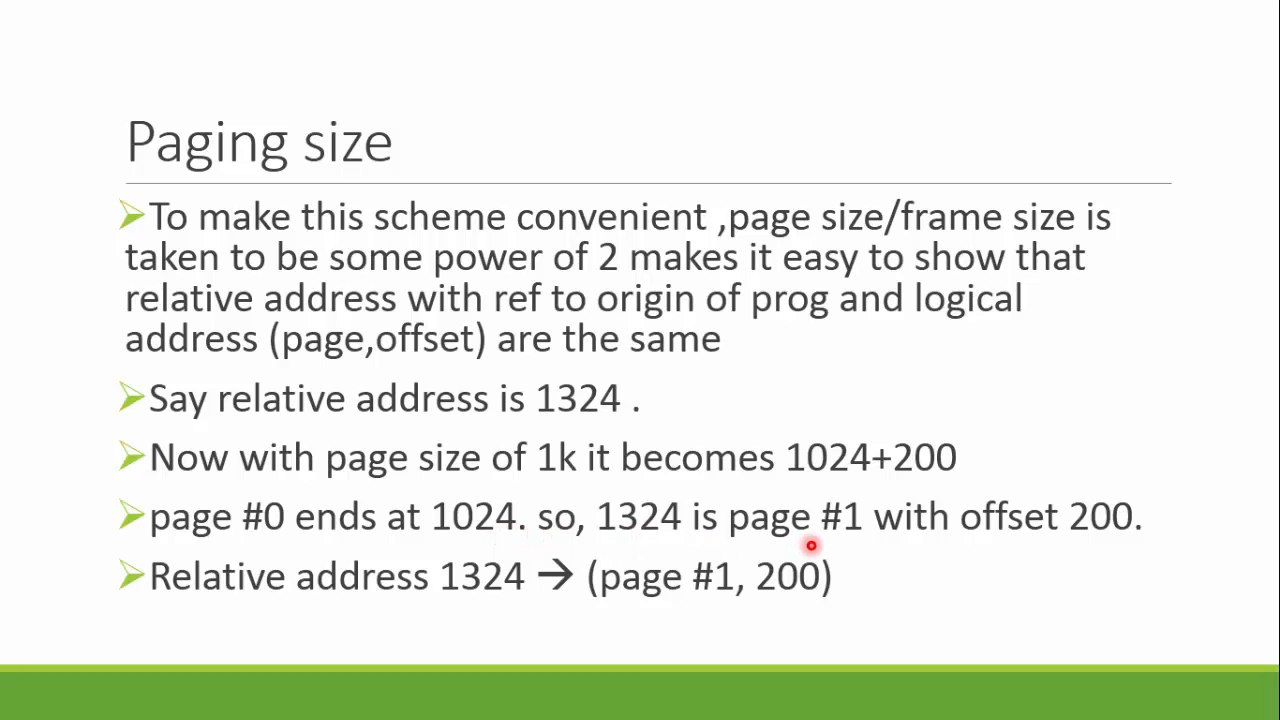
pyautogui.moveTo(951, 552)
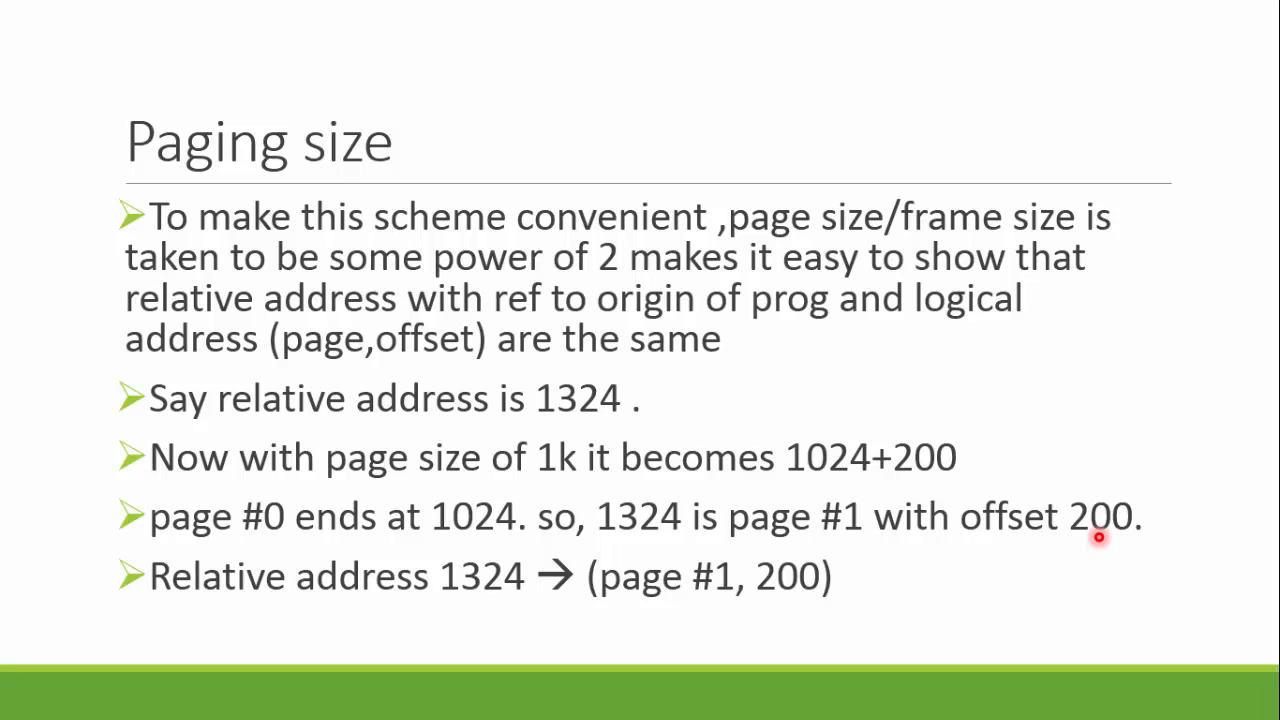
pyautogui.moveTo(885, 689)
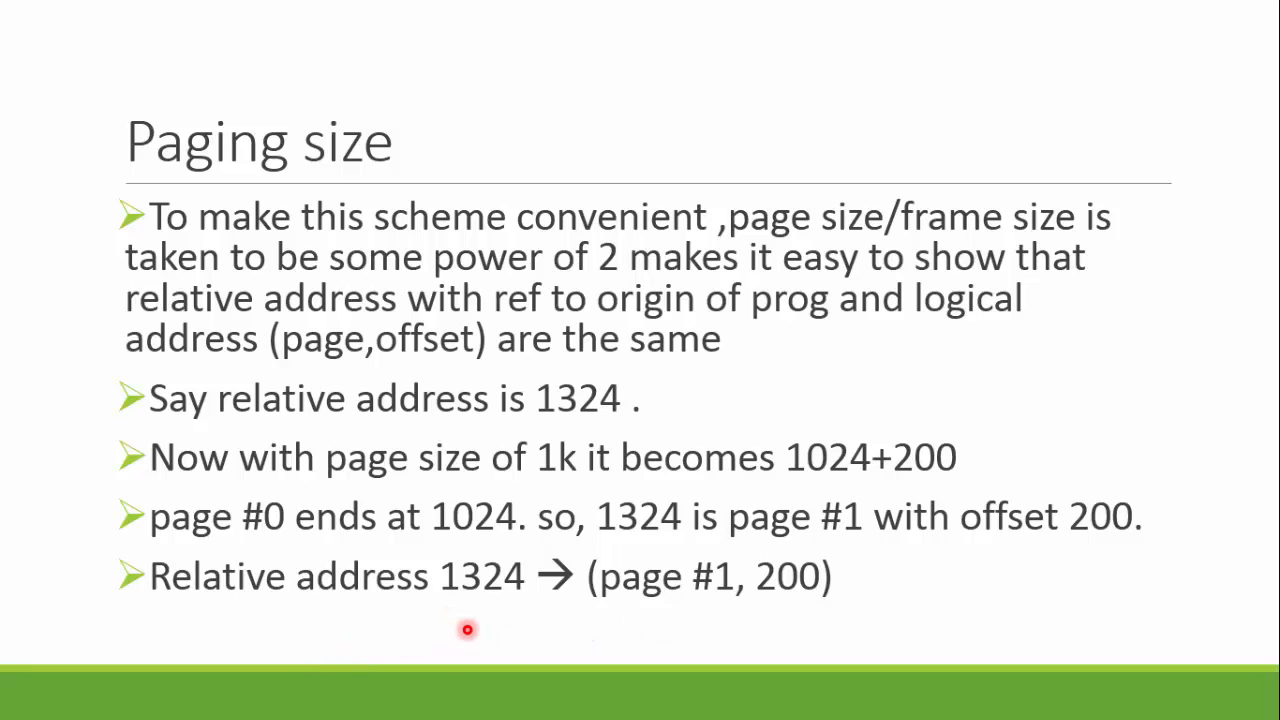
pyautogui.moveTo(716, 590)
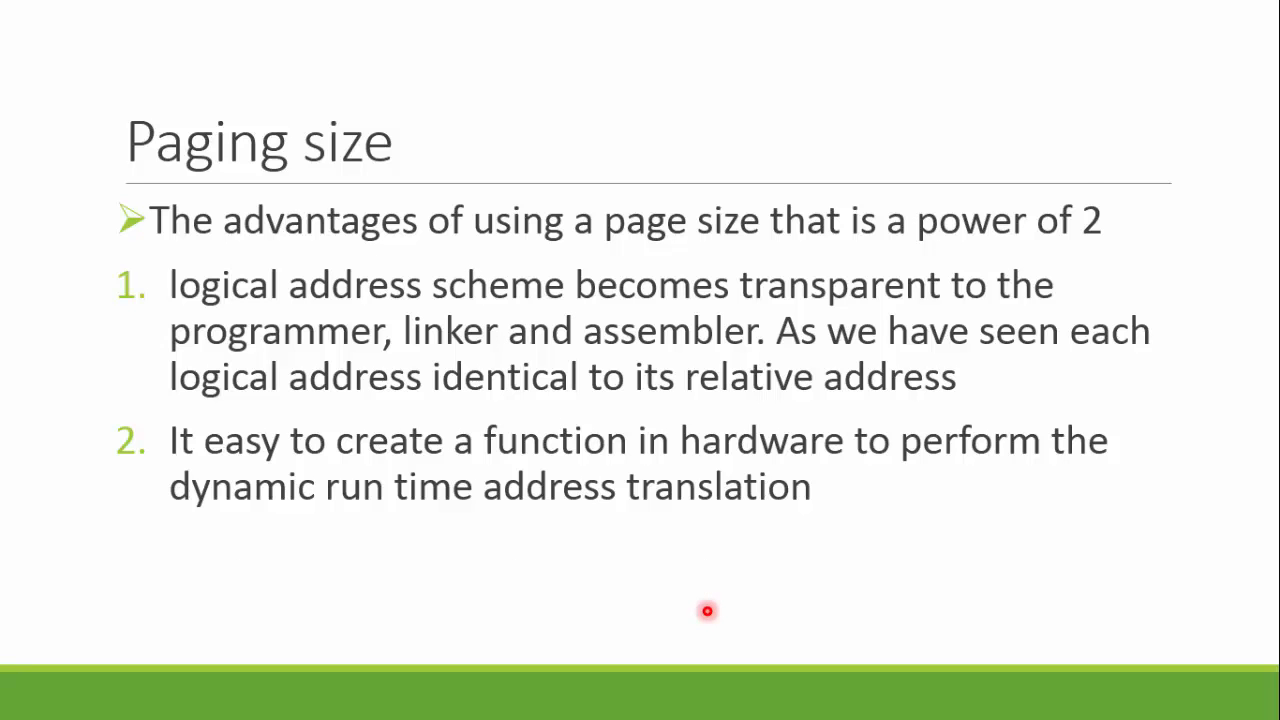
pyautogui.moveTo(425, 345)
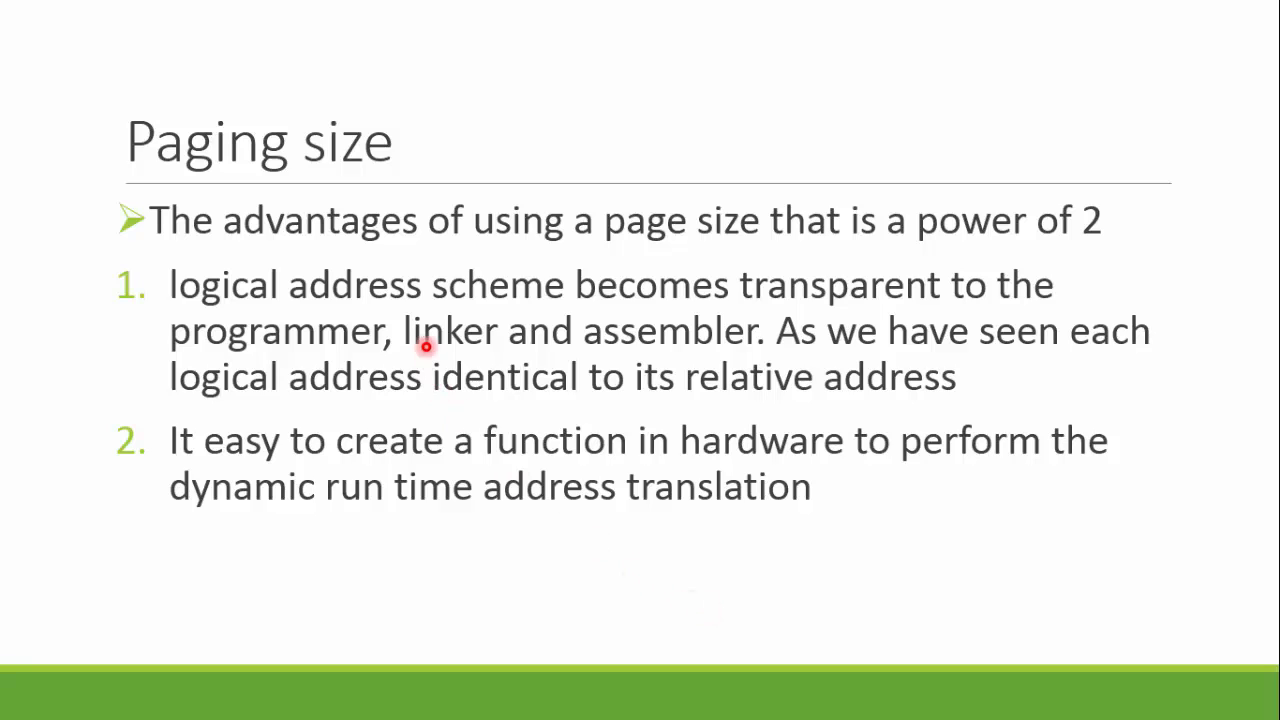
pyautogui.moveTo(396, 368)
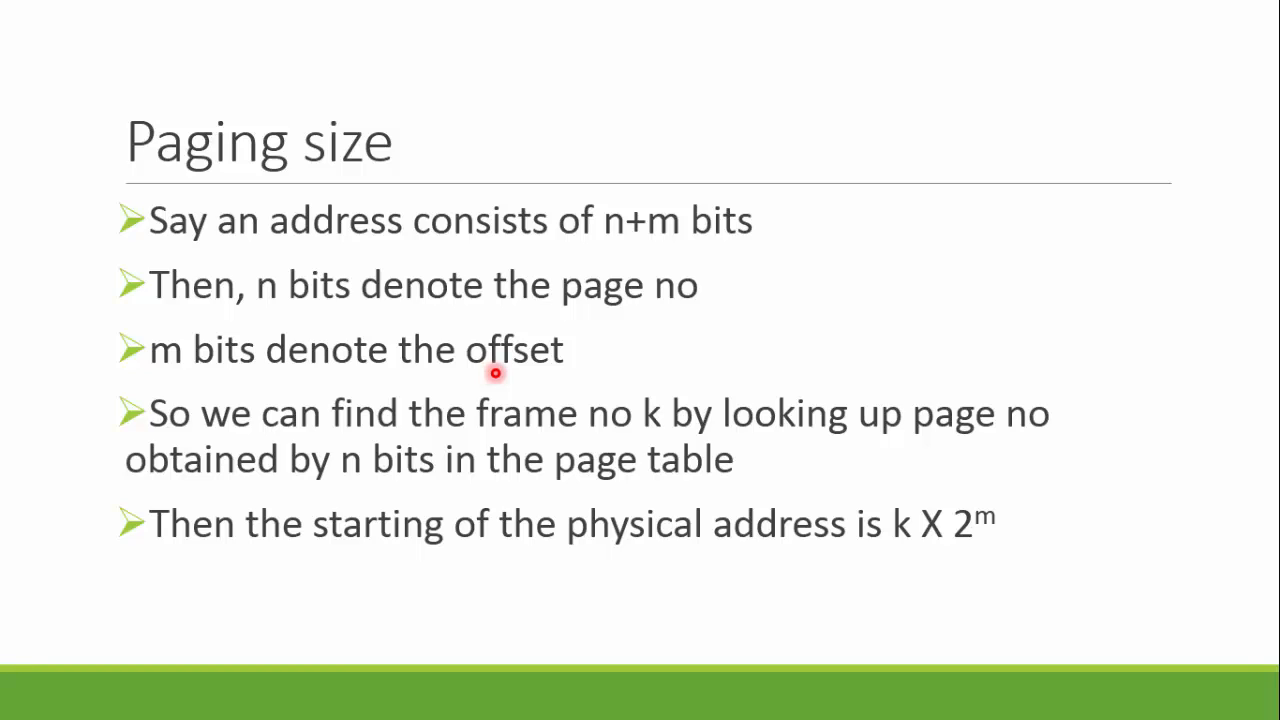
pyautogui.moveTo(916, 361)
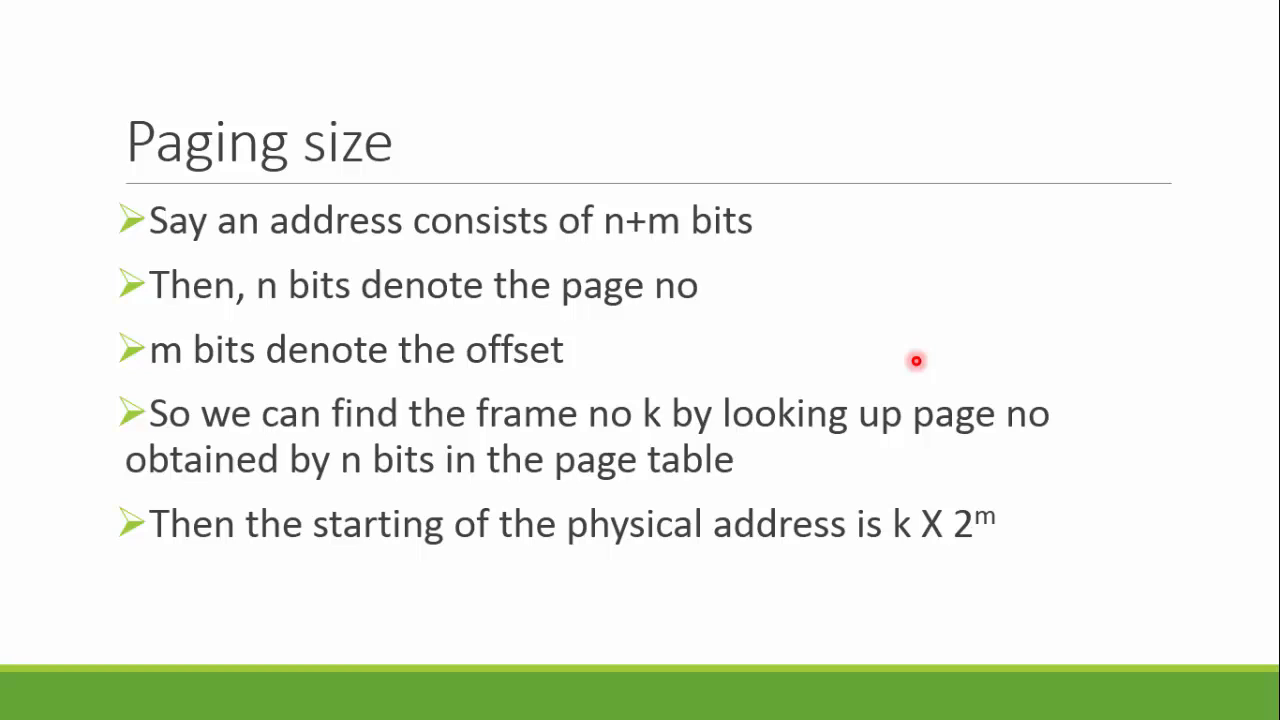
pyautogui.moveTo(968, 367)
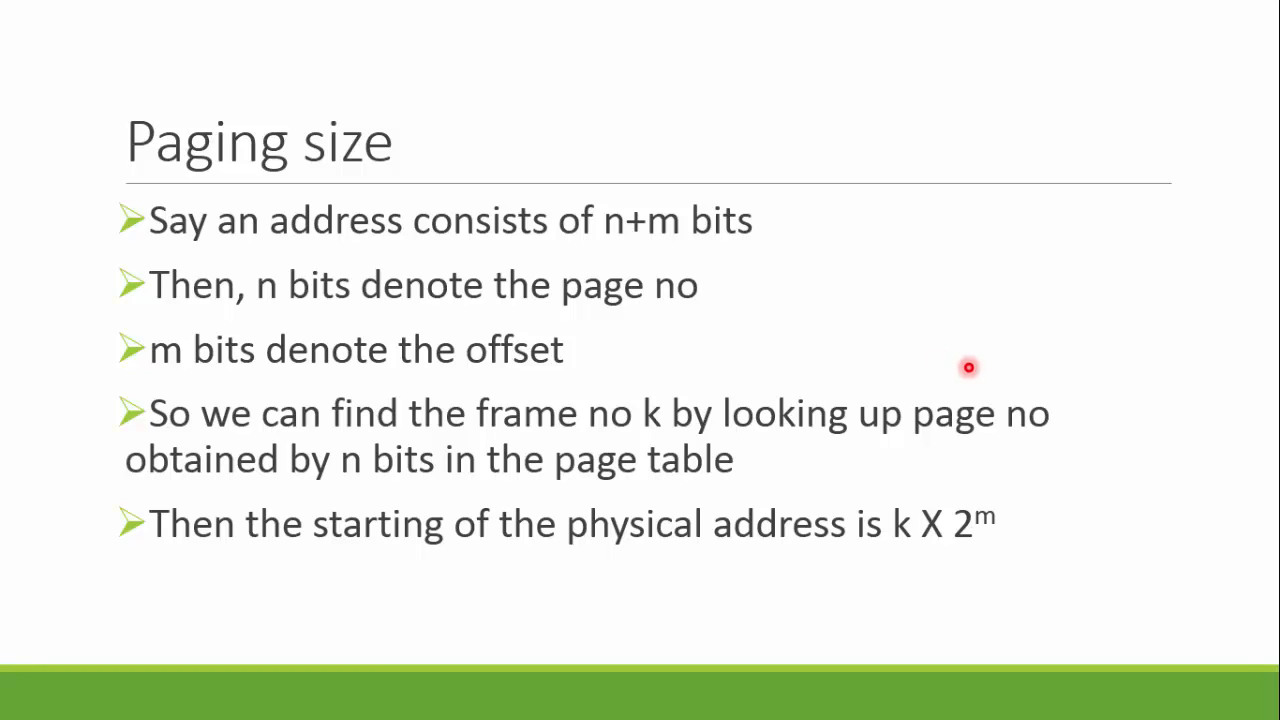
pyautogui.moveTo(979, 478)
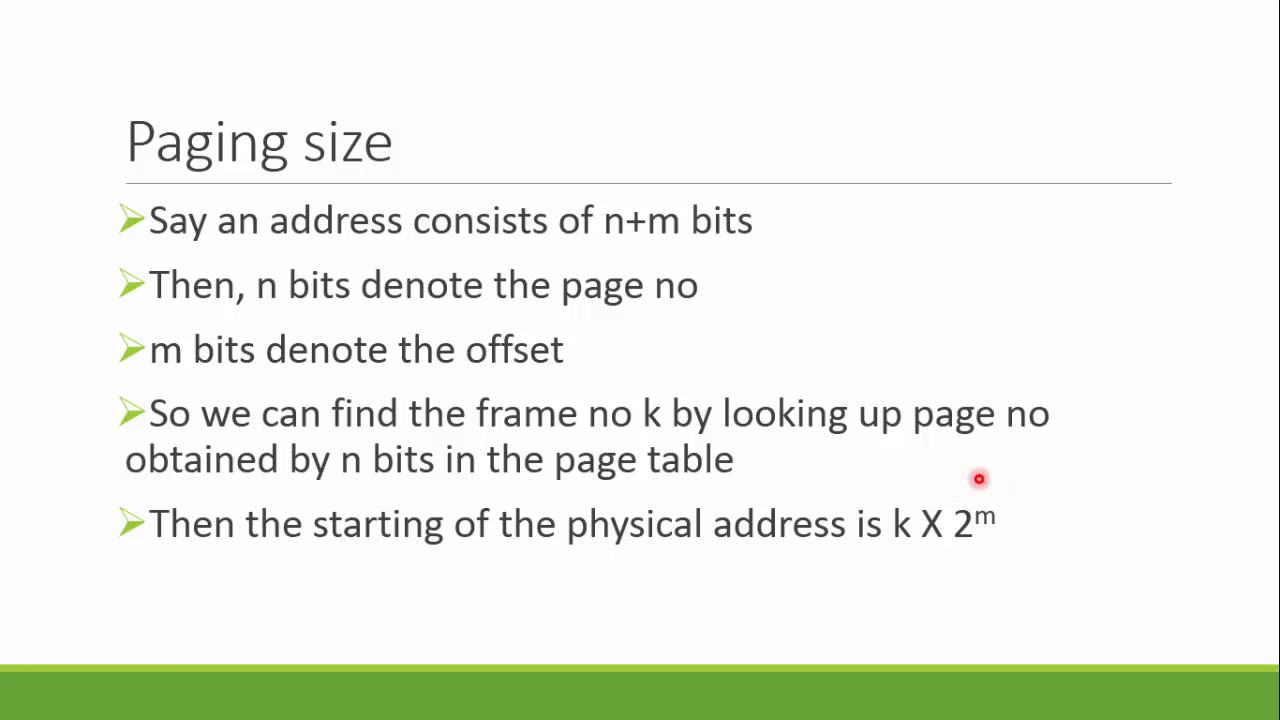
pyautogui.moveTo(530, 398)
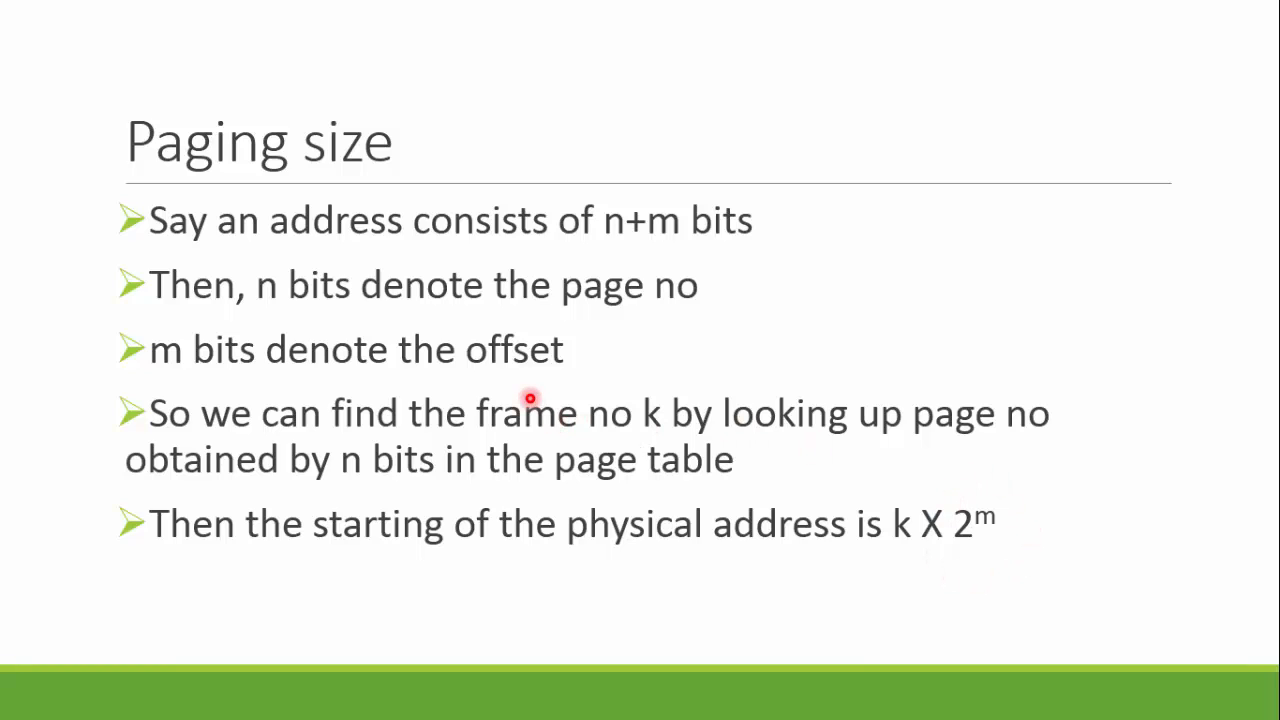
pyautogui.moveTo(725, 330)
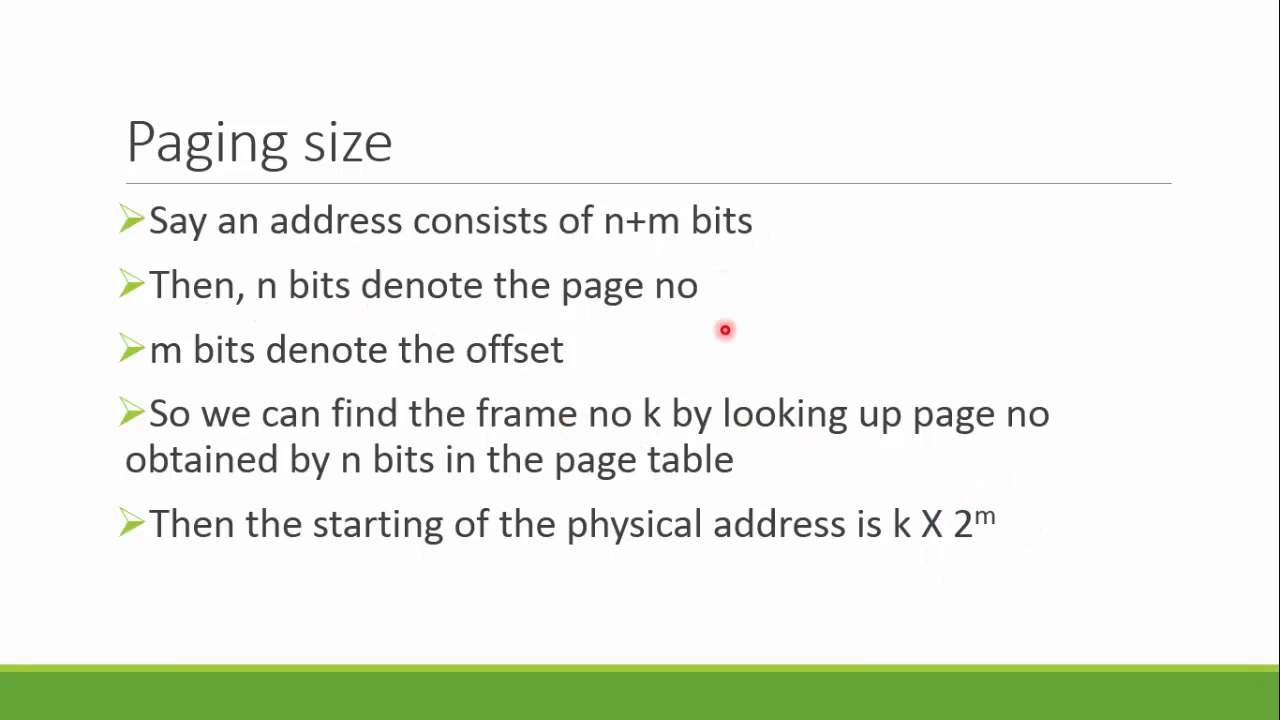
pyautogui.moveTo(923, 483)
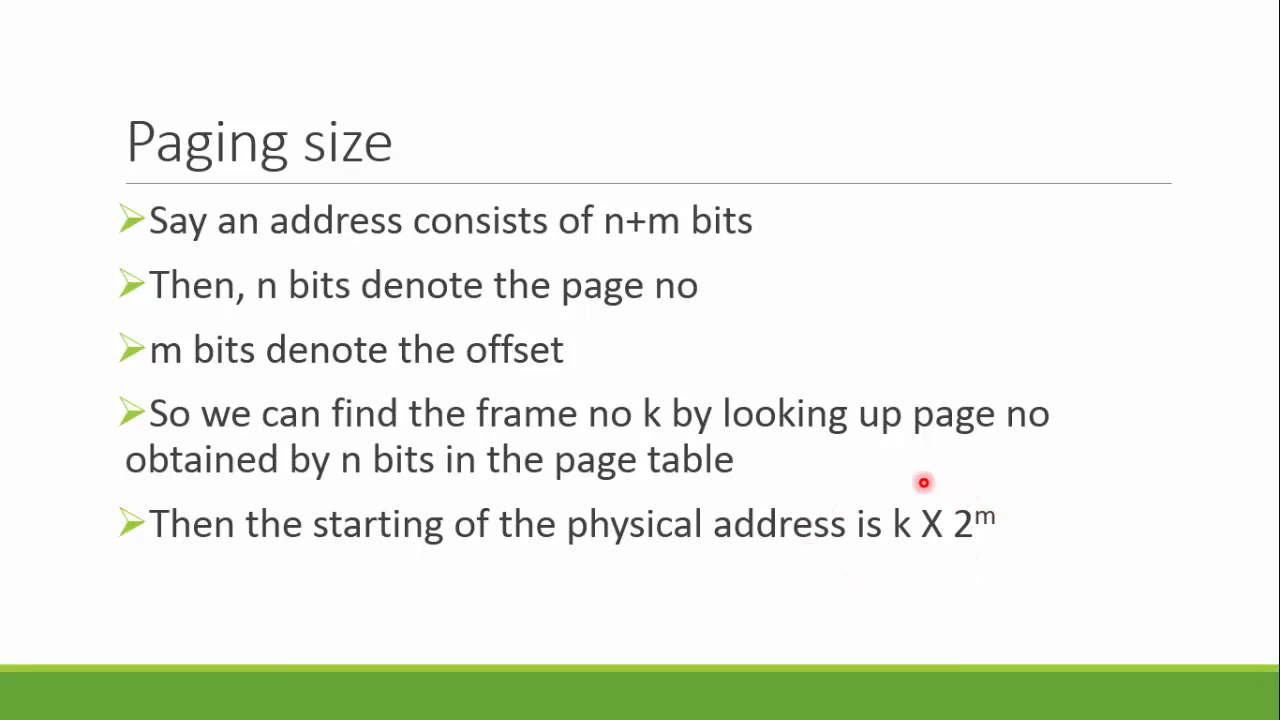
pyautogui.moveTo(1053, 512)
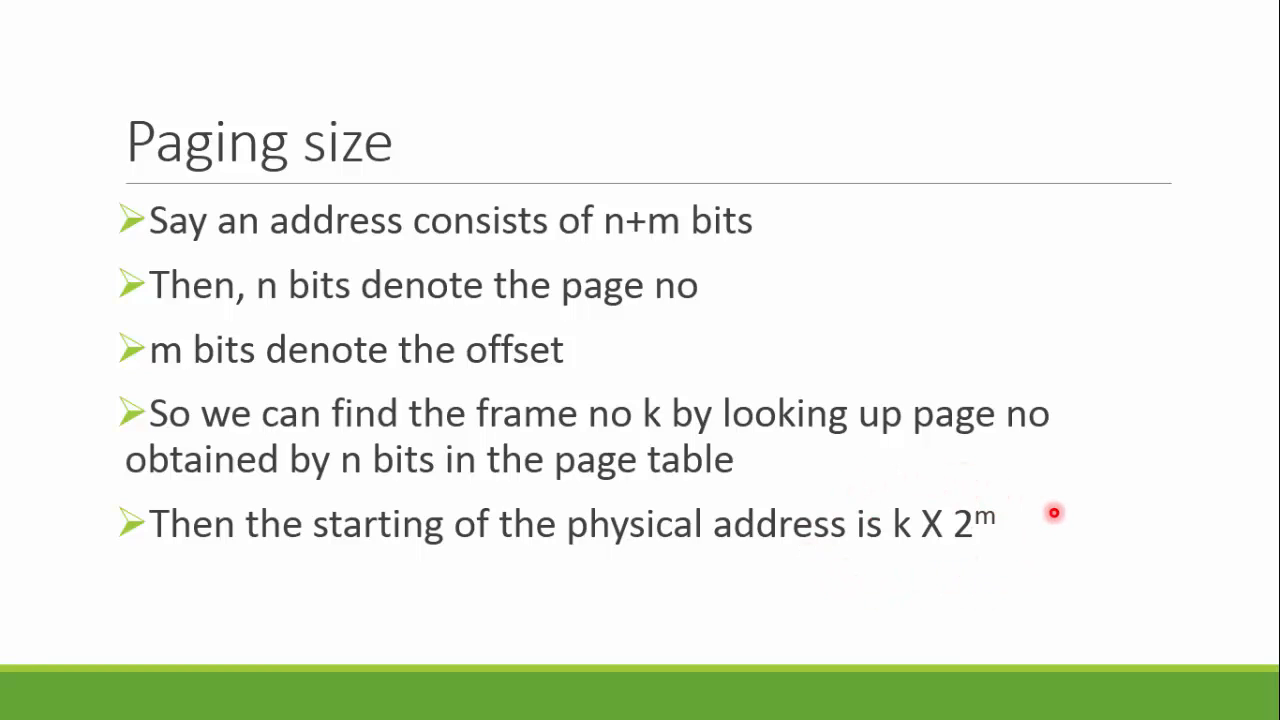
pyautogui.moveTo(1014, 513)
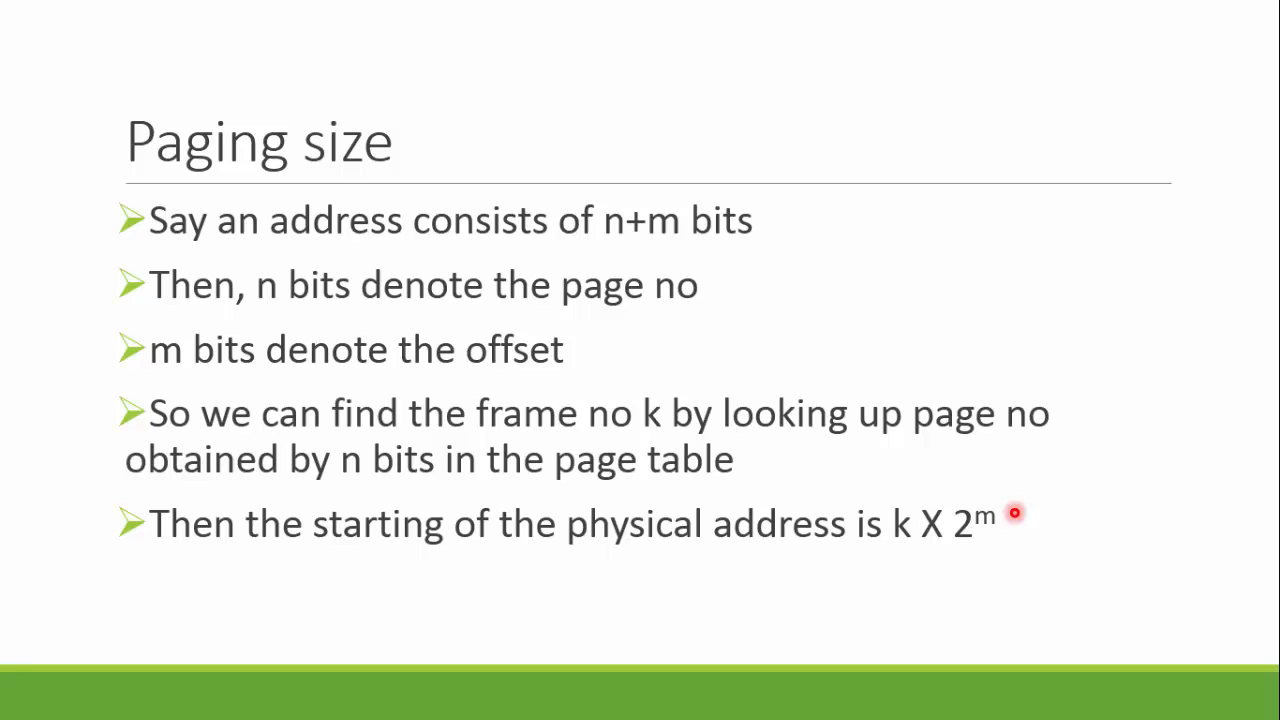